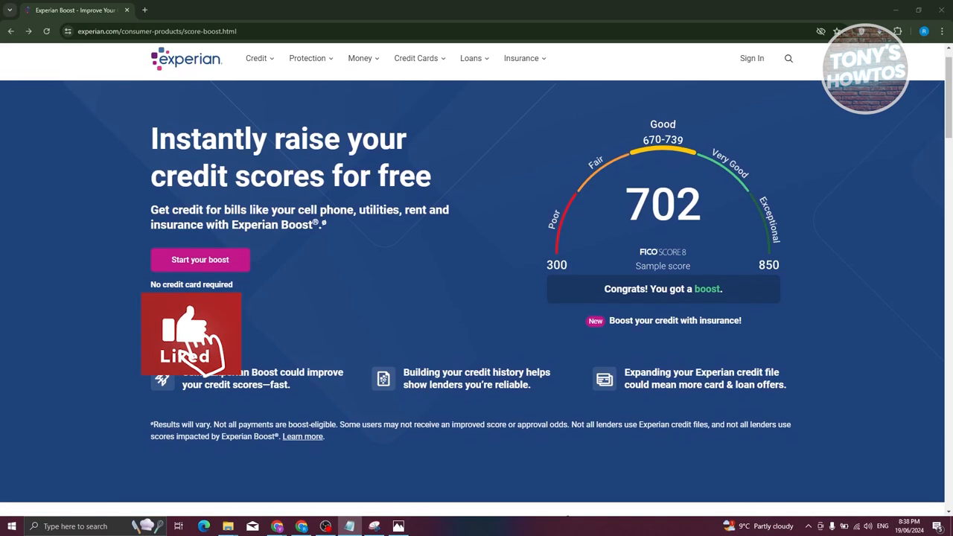
pyautogui.scroll(-3)
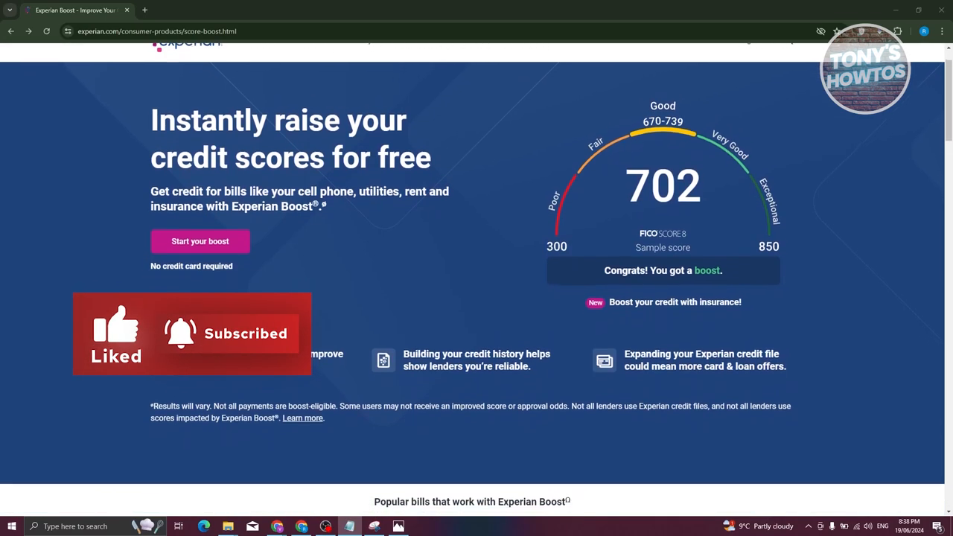
pyautogui.scroll(-3)
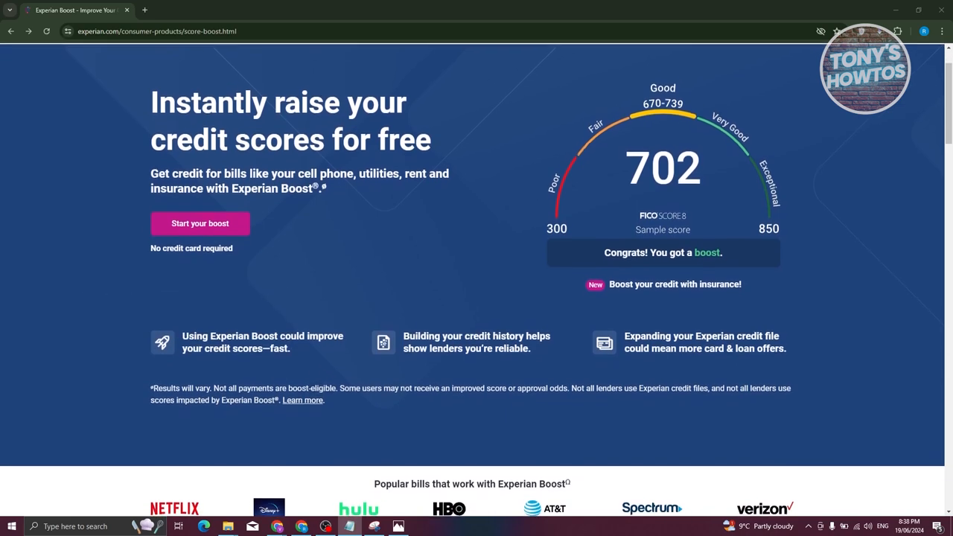
pyautogui.scroll(-3)
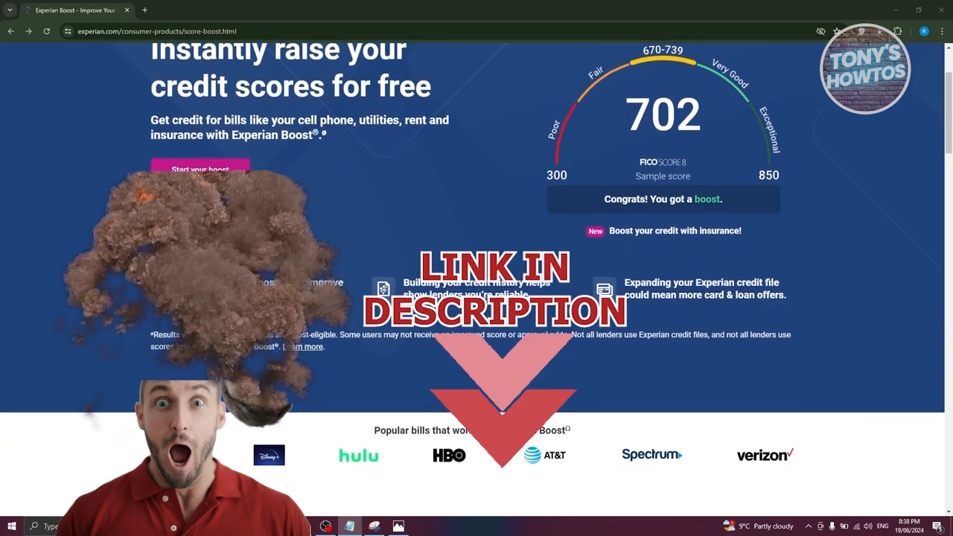
pyautogui.scroll(-3)
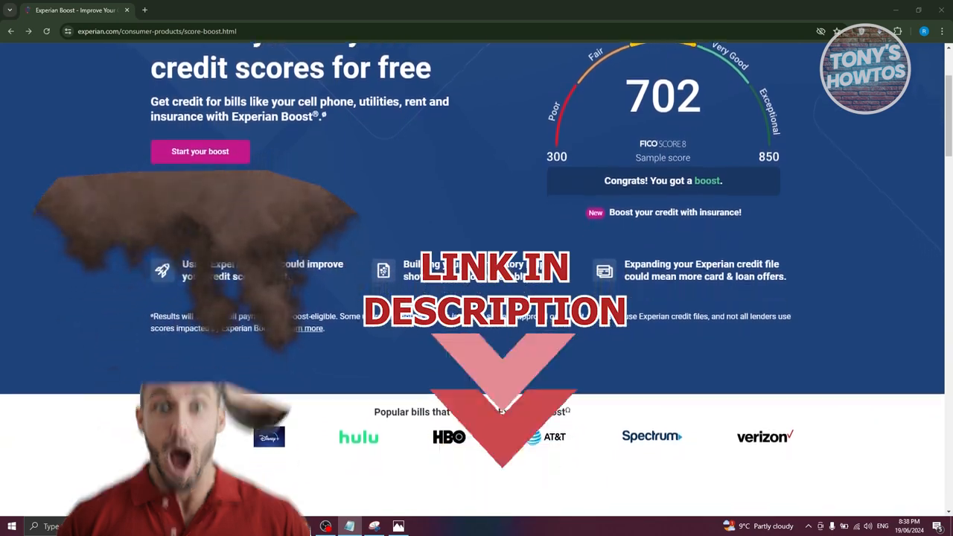
pyautogui.scroll(-3)
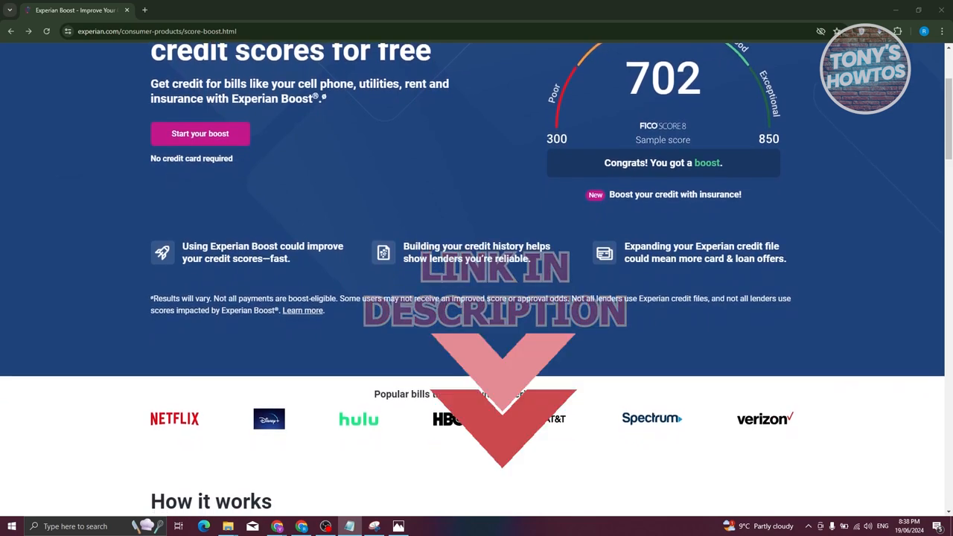
pyautogui.scroll(-3)
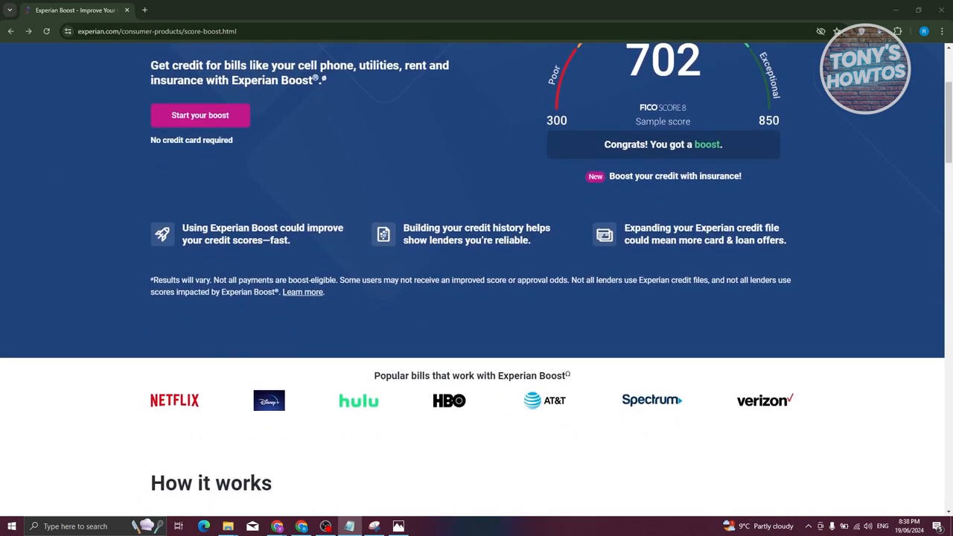
pyautogui.scroll(-3)
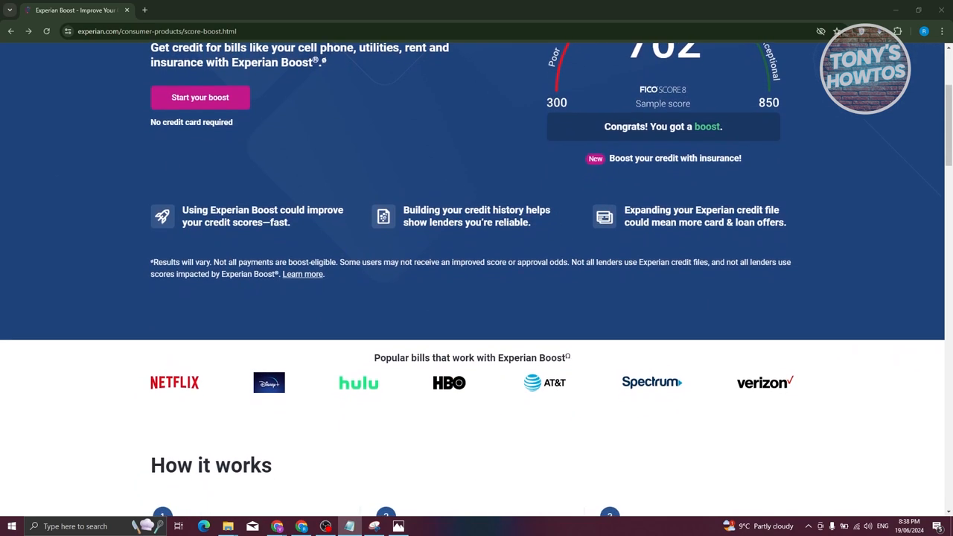
pyautogui.scroll(-3)
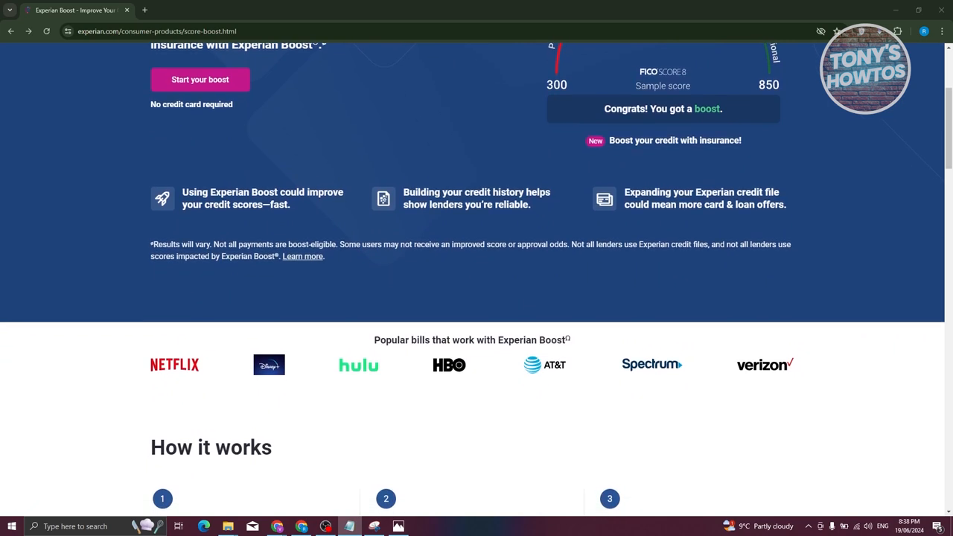
pyautogui.scroll(-3)
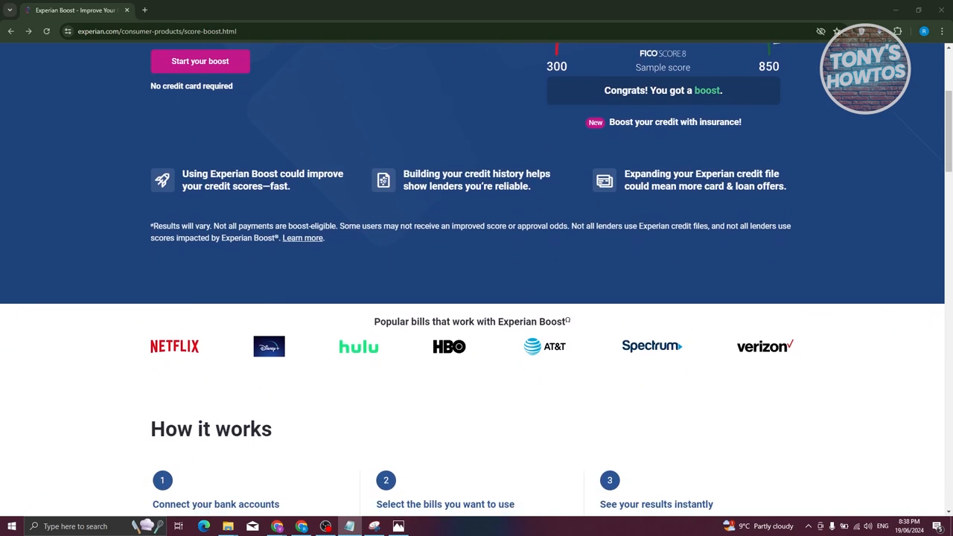
pyautogui.scroll(-3)
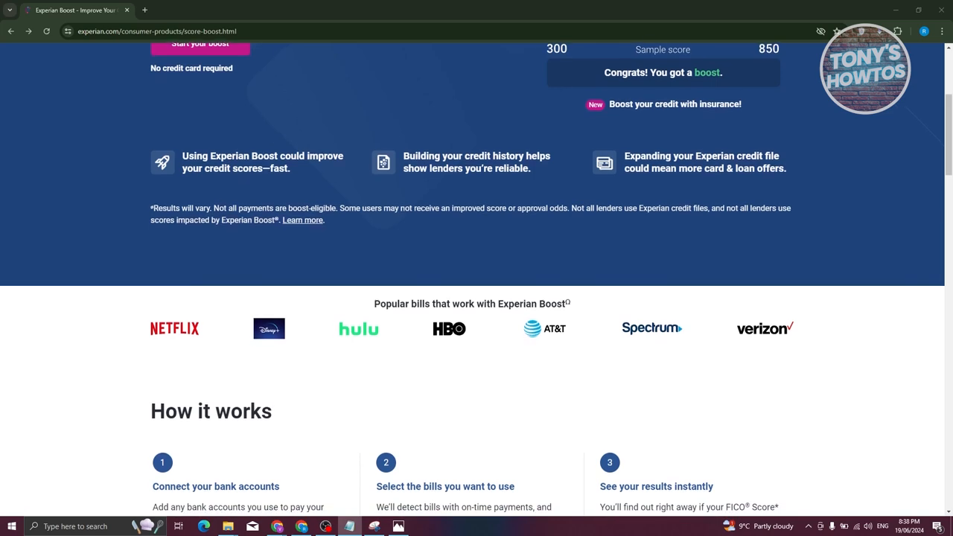
pyautogui.scroll(-3)
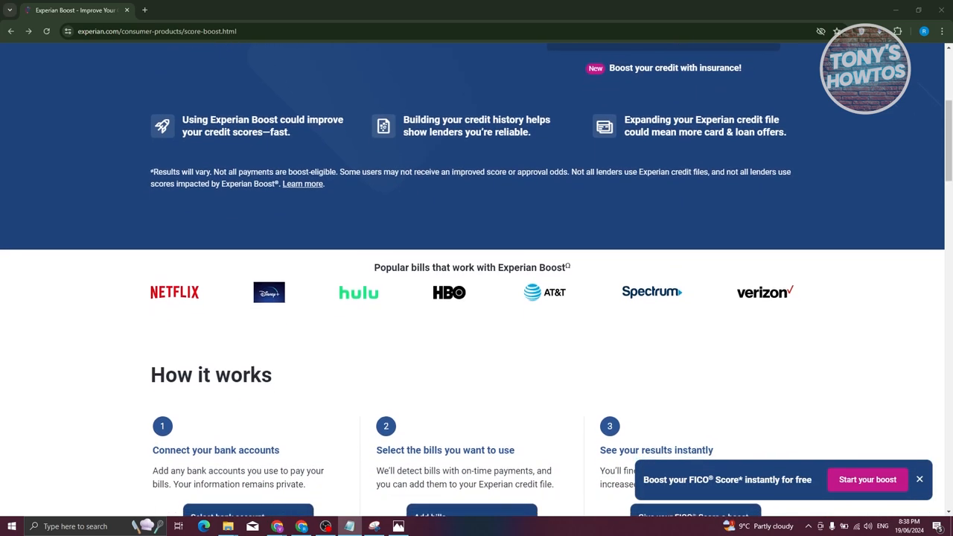
pyautogui.scroll(-3)
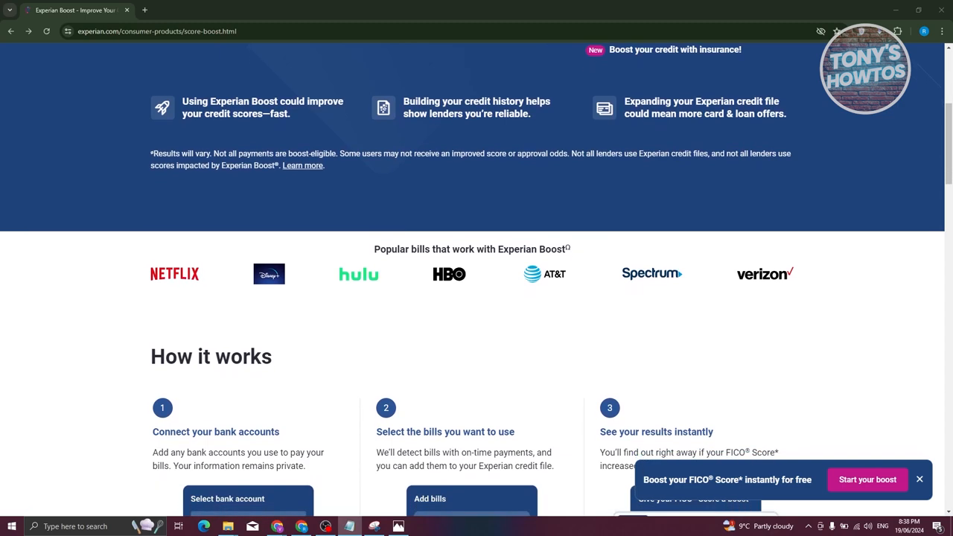
pyautogui.scroll(-3)
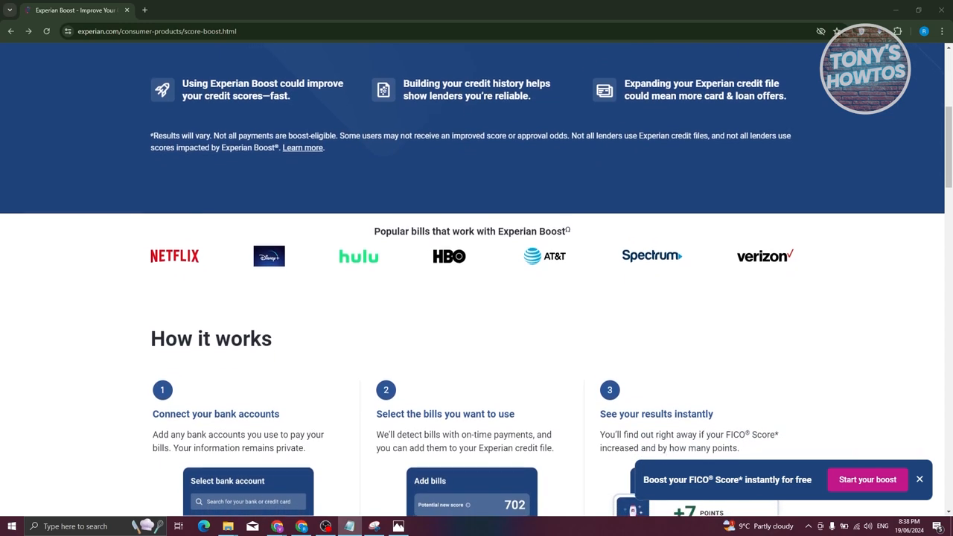
pyautogui.scroll(-3)
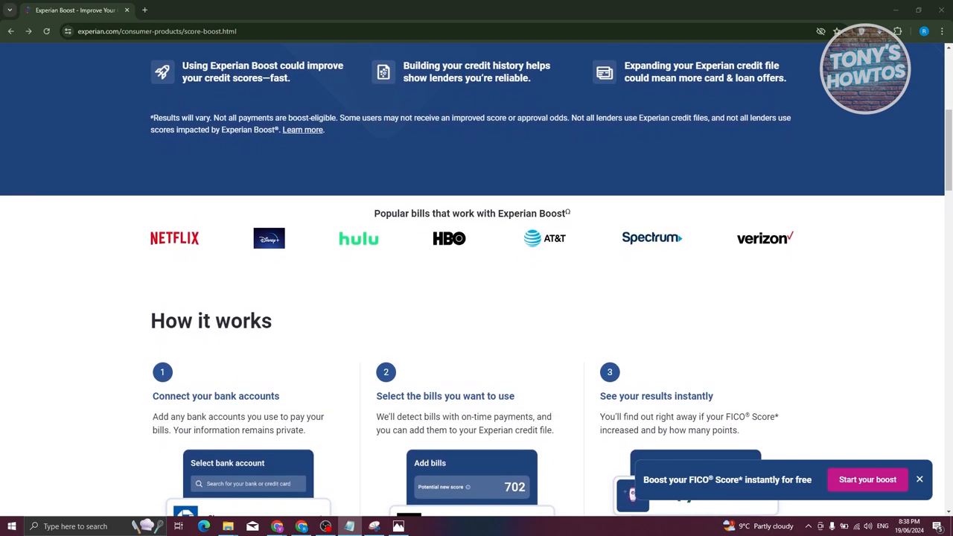
pyautogui.scroll(-3)
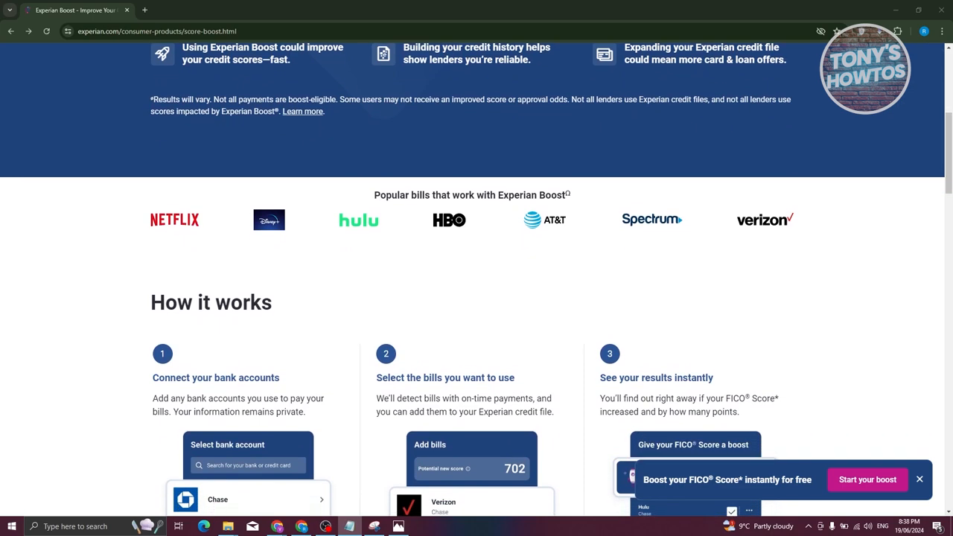
pyautogui.scroll(-3)
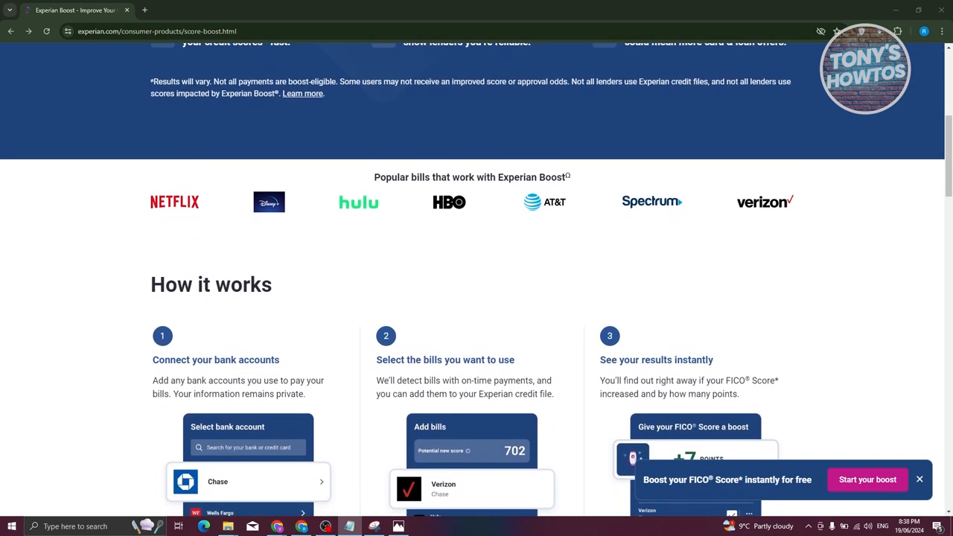
pyautogui.scroll(-3)
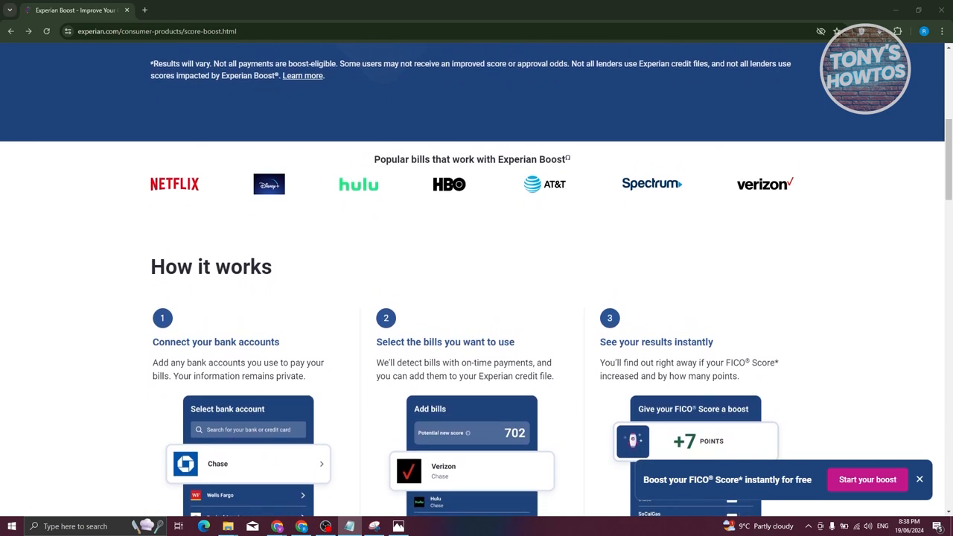
pyautogui.scroll(-3)
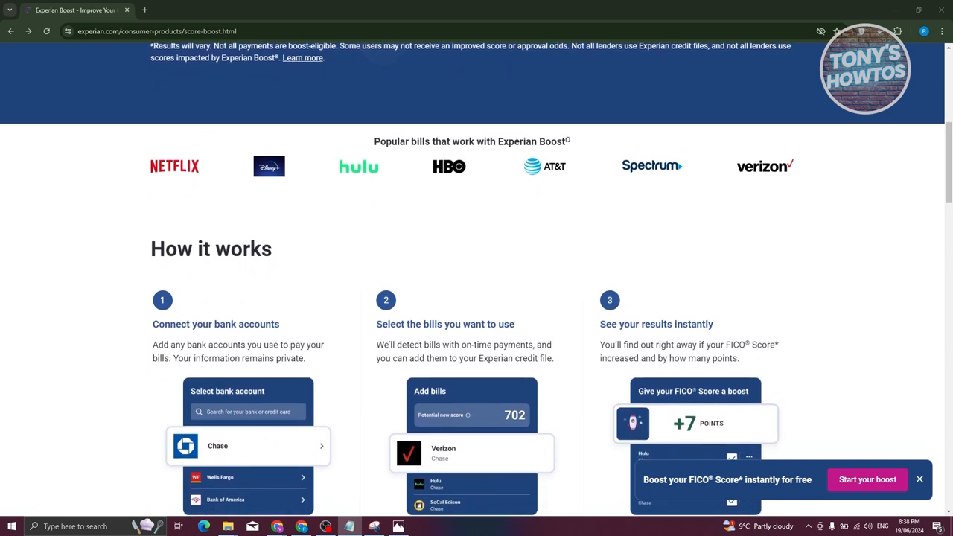
pyautogui.scroll(-3)
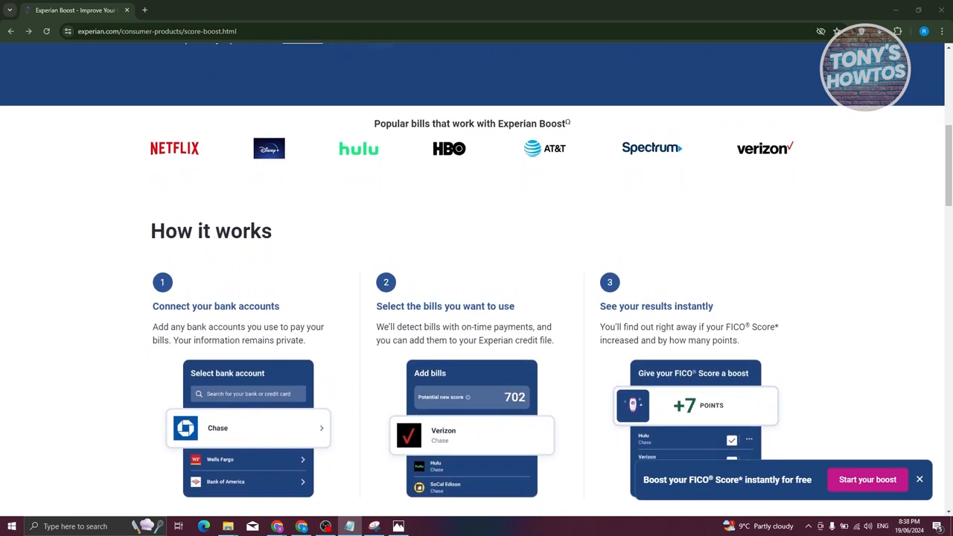
pyautogui.scroll(-3)
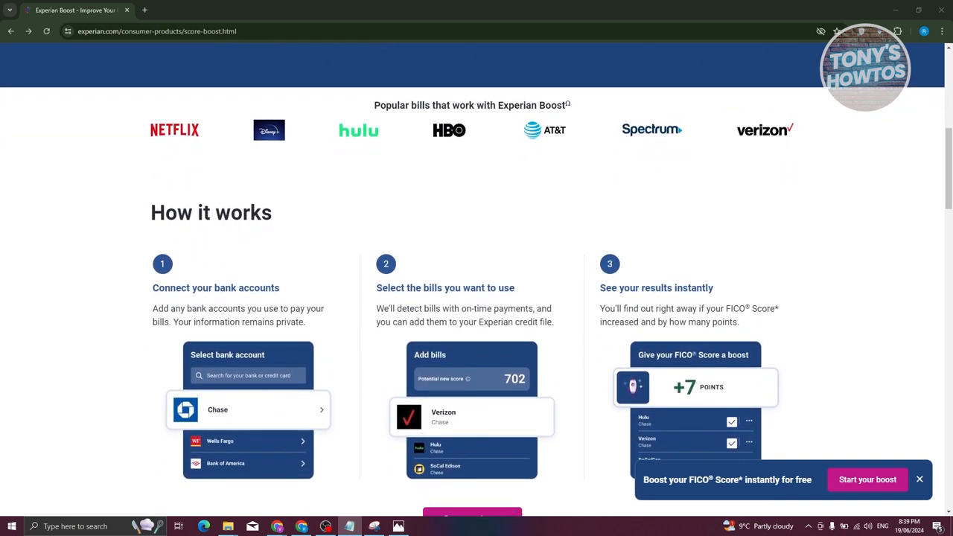
pyautogui.scroll(-3)
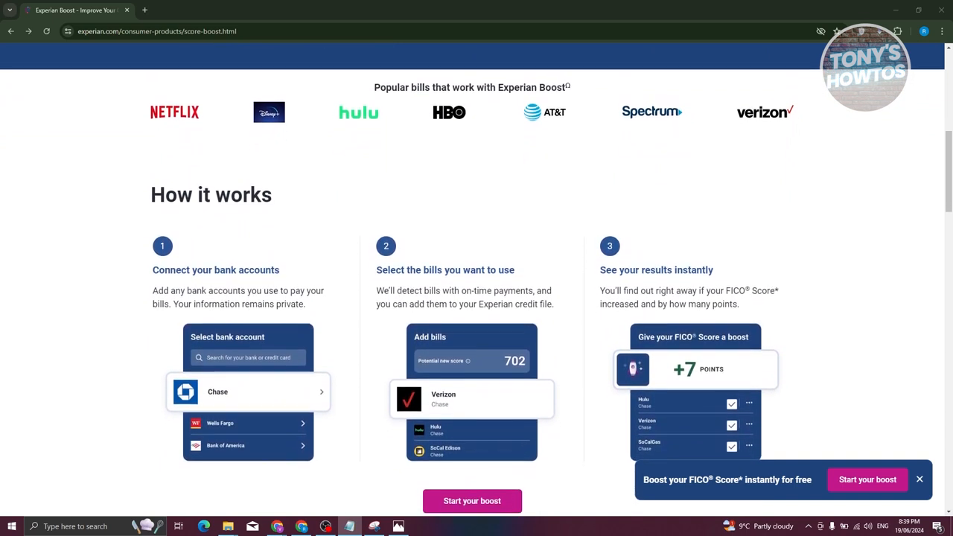
pyautogui.scroll(-3)
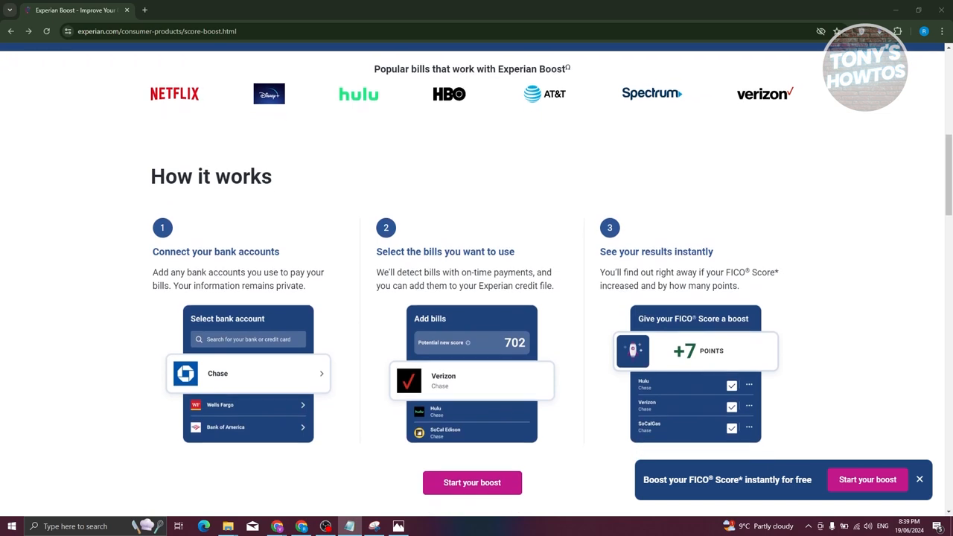
pyautogui.scroll(-3)
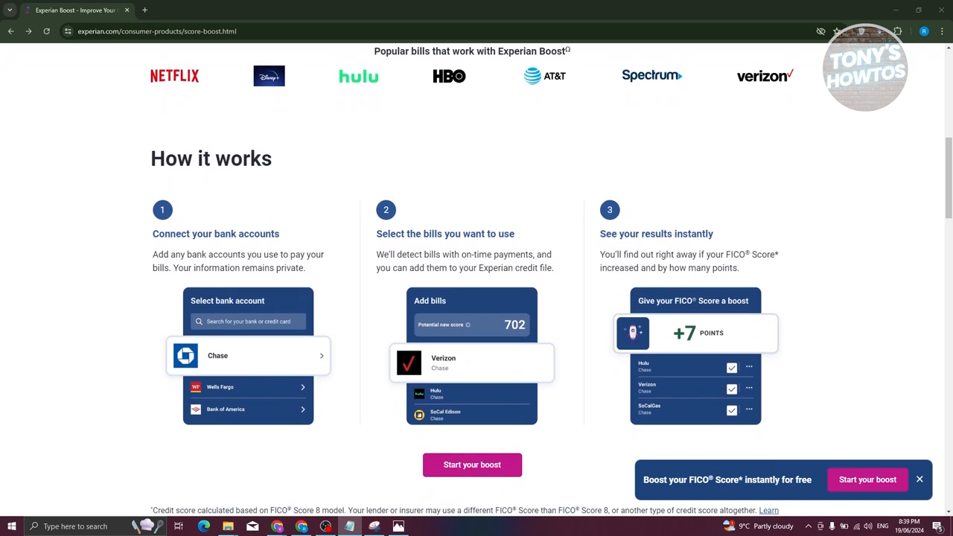
pyautogui.scroll(-3)
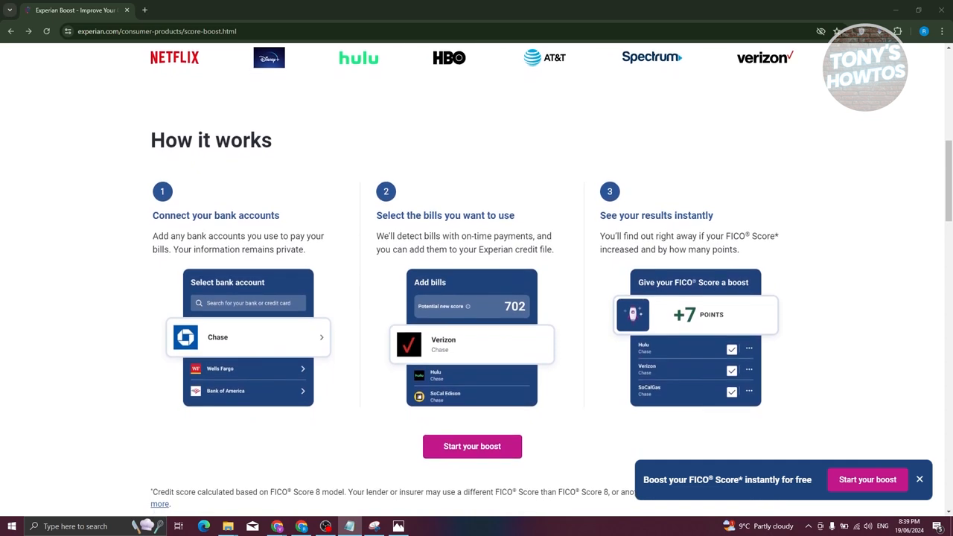
pyautogui.scroll(-3)
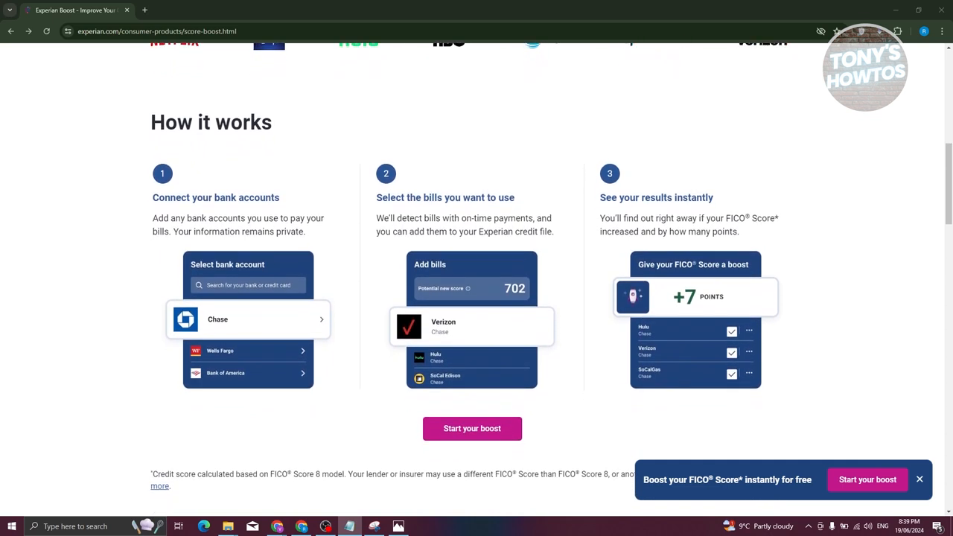
pyautogui.scroll(-3)
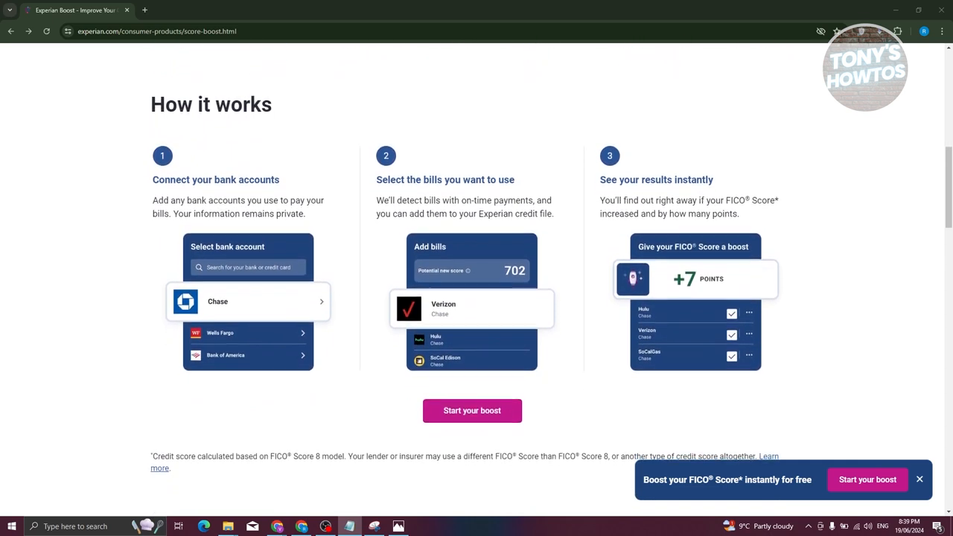
pyautogui.scroll(-3)
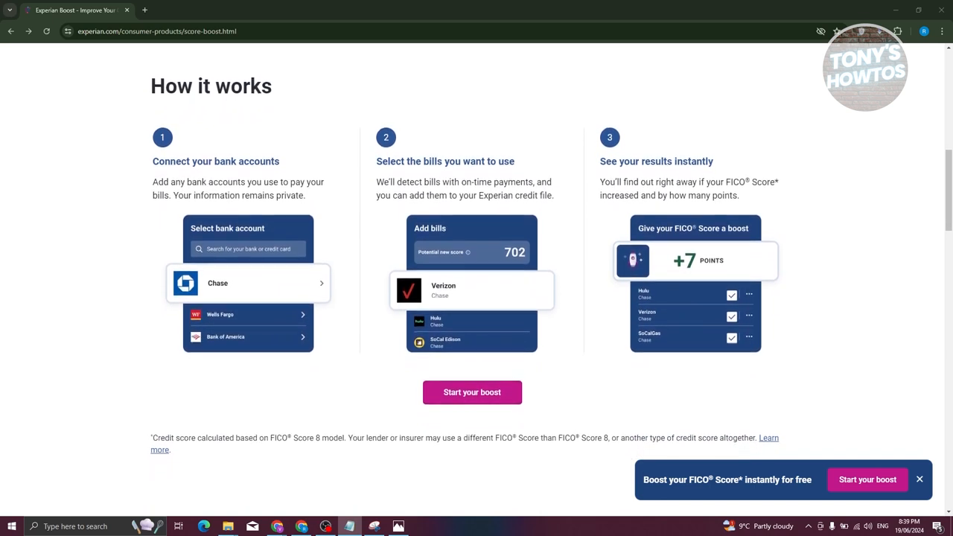
pyautogui.scroll(-3)
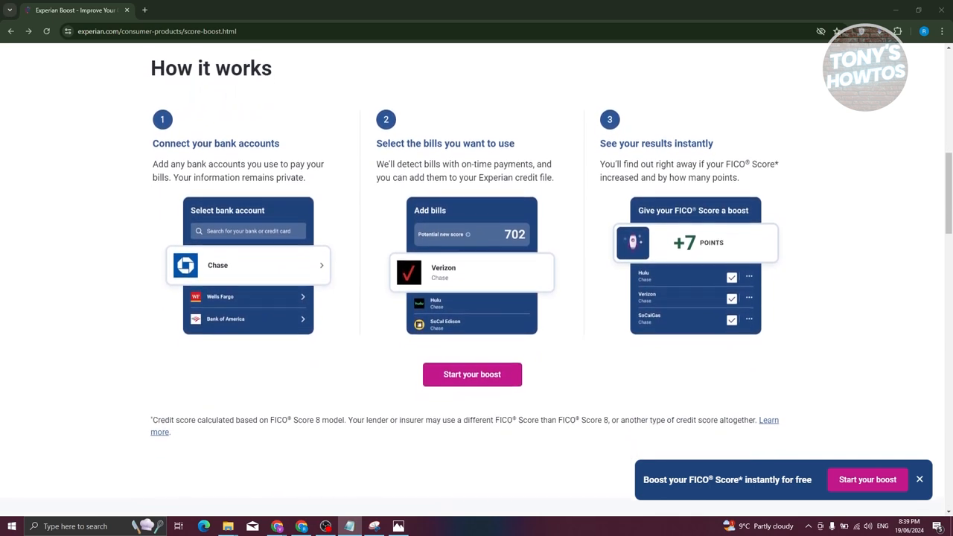
pyautogui.scroll(-3)
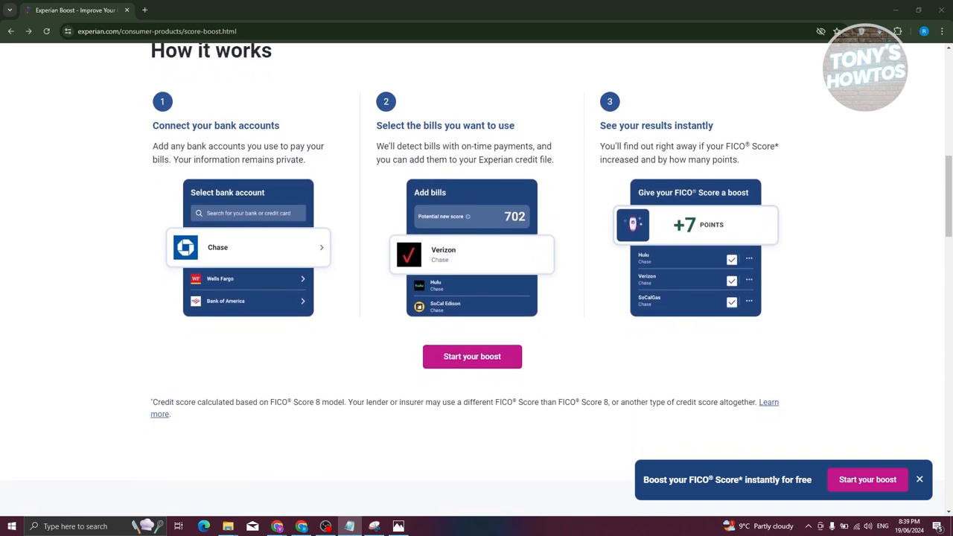
pyautogui.scroll(-3)
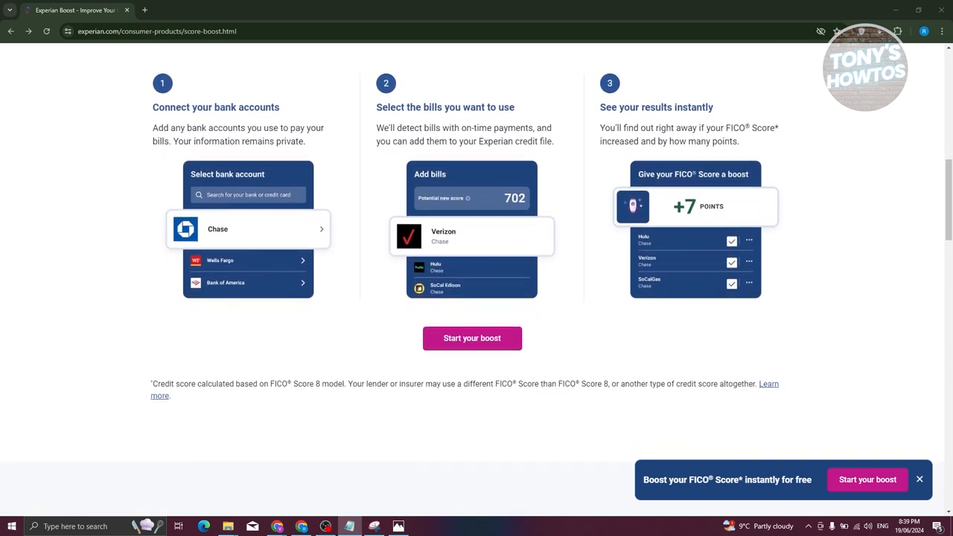
pyautogui.scroll(-3)
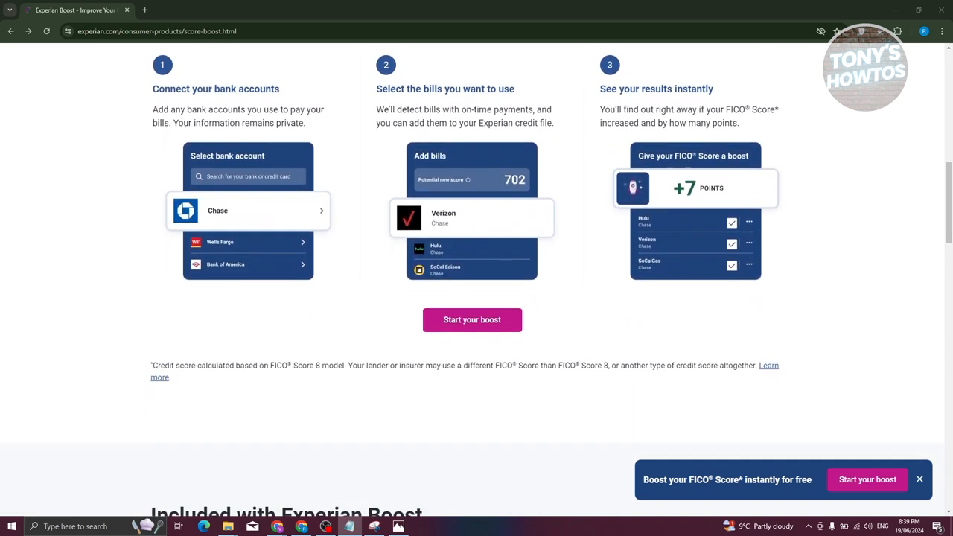
pyautogui.scroll(-3)
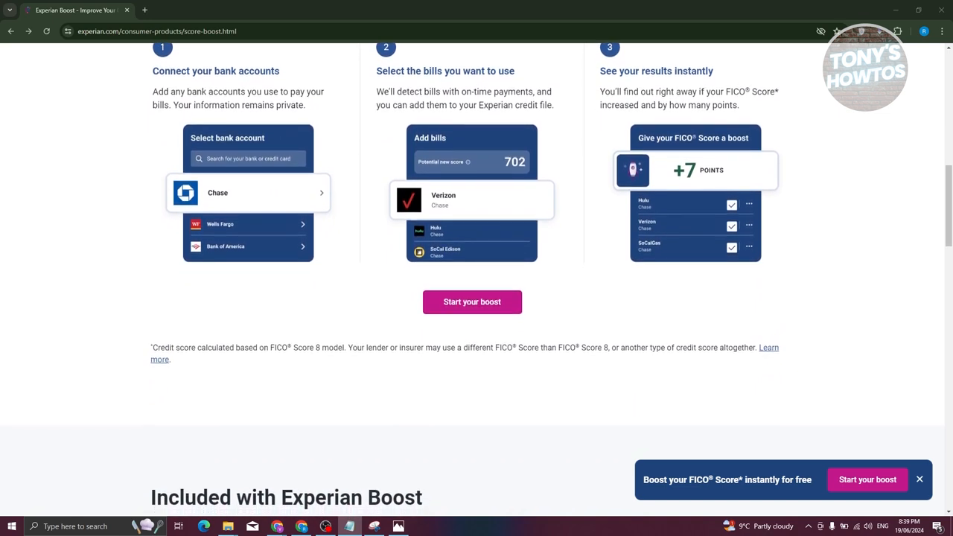
pyautogui.scroll(-3)
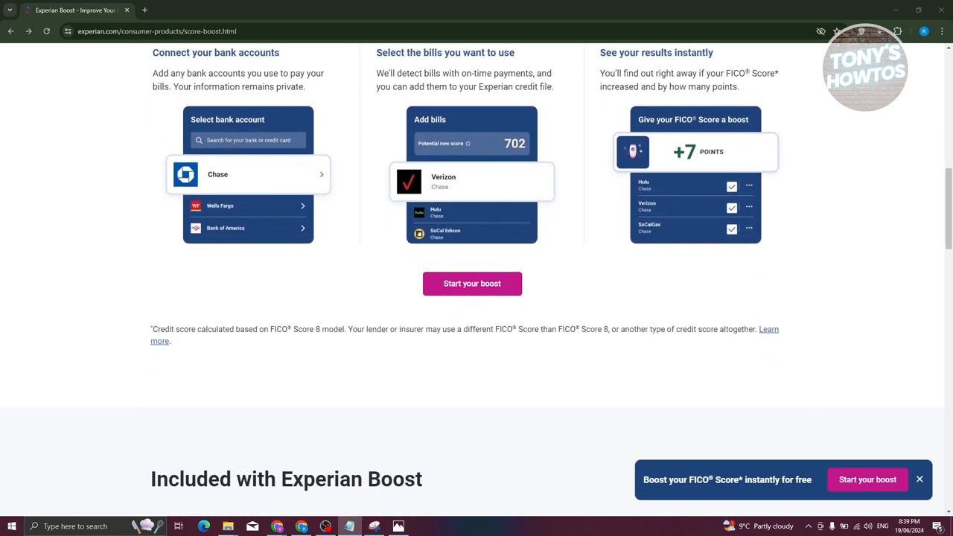
pyautogui.scroll(-3)
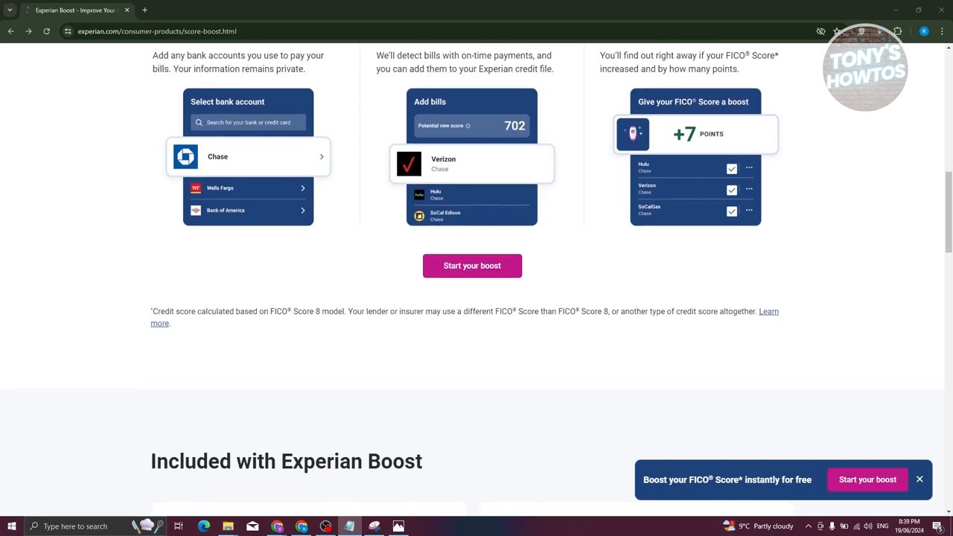
pyautogui.scroll(-3)
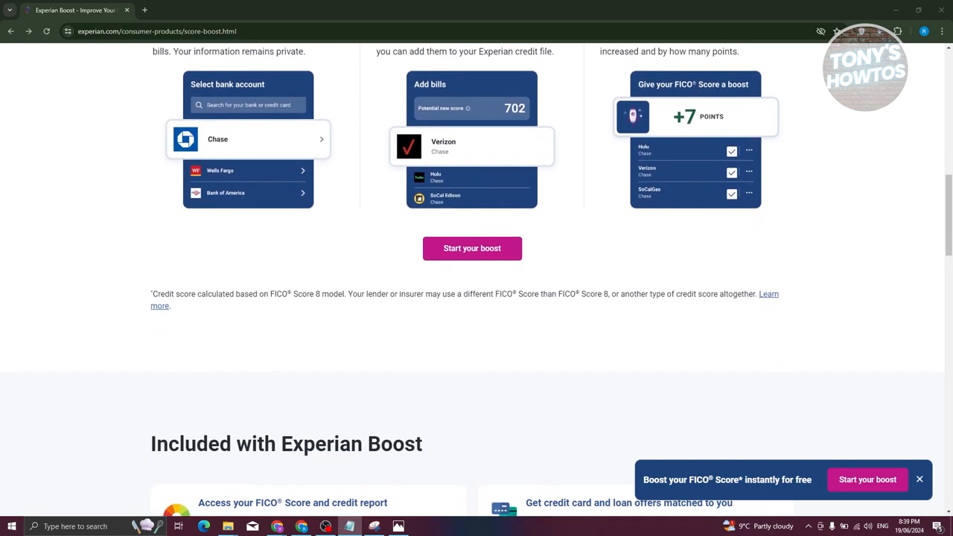
pyautogui.scroll(-3)
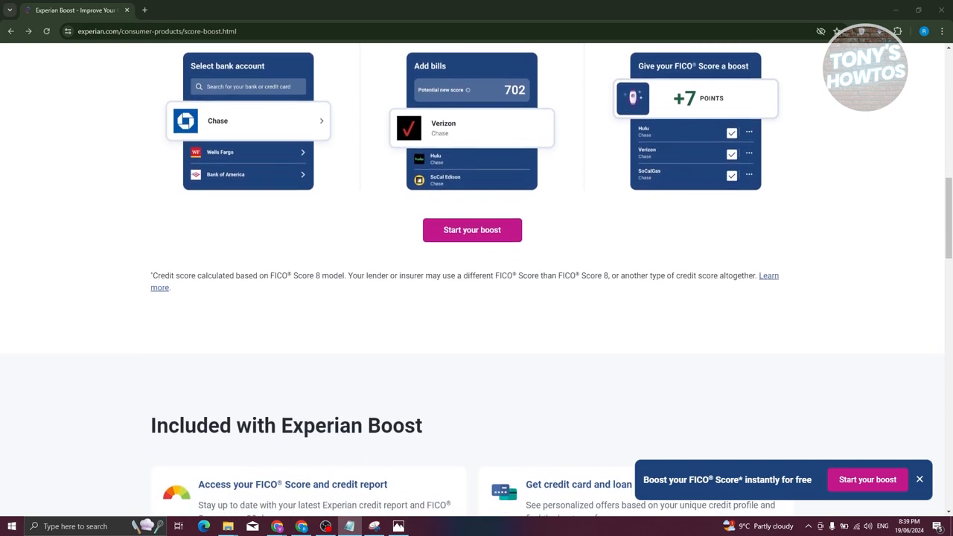
pyautogui.scroll(-3)
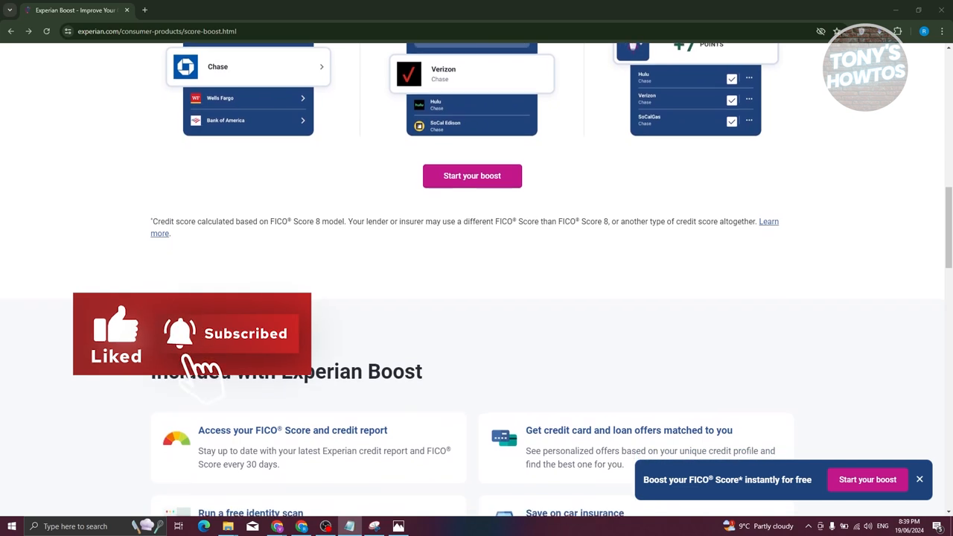
pyautogui.scroll(-3)
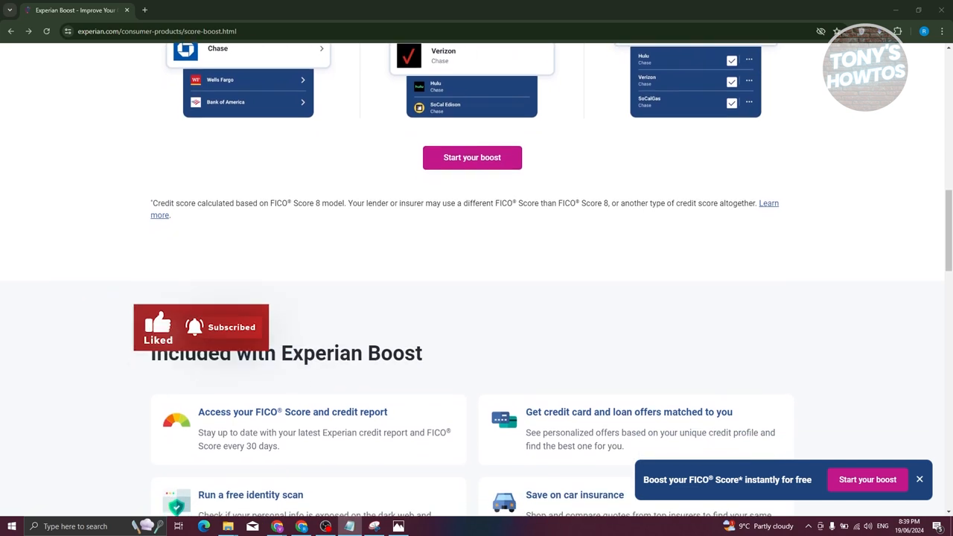
pyautogui.scroll(-3)
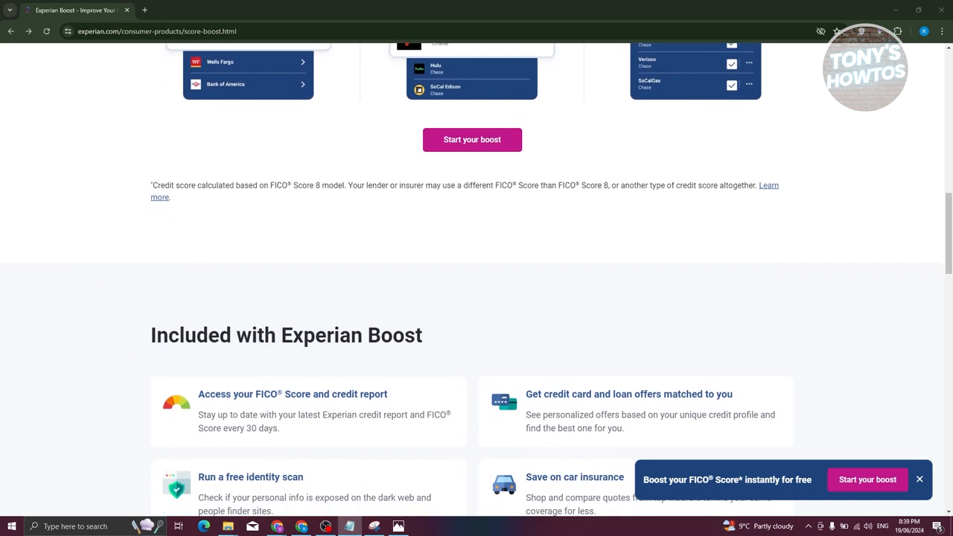
pyautogui.scroll(-3)
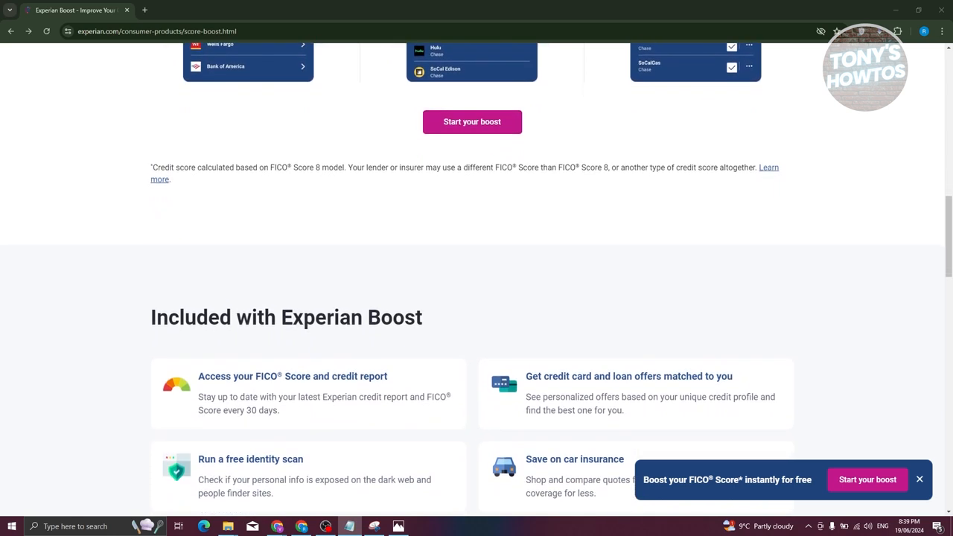
pyautogui.scroll(-3)
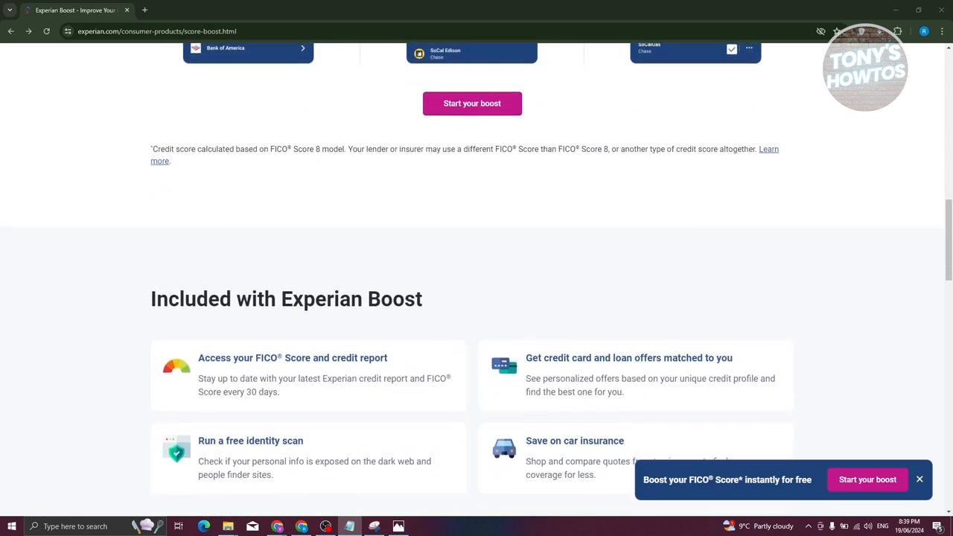
pyautogui.scroll(-3)
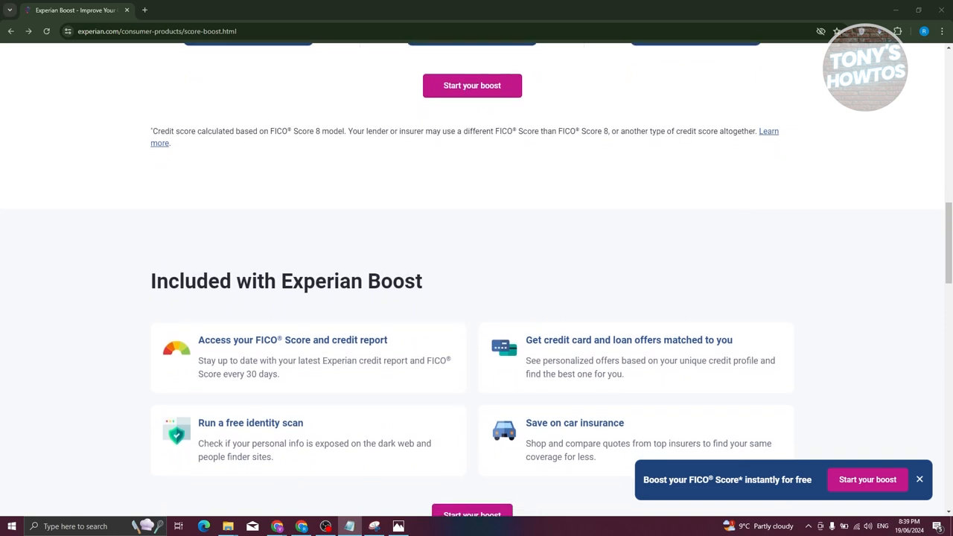
pyautogui.scroll(-3)
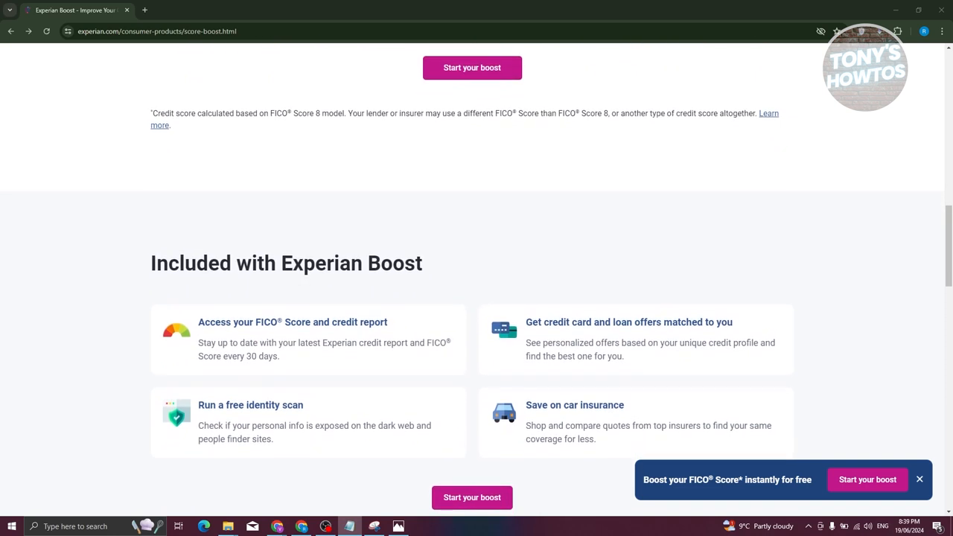
pyautogui.scroll(-3)
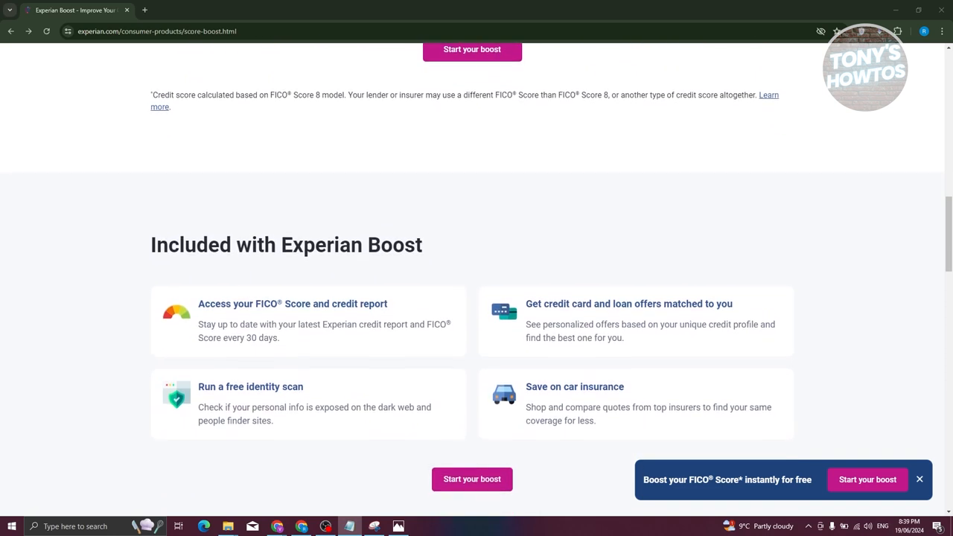
pyautogui.scroll(-3)
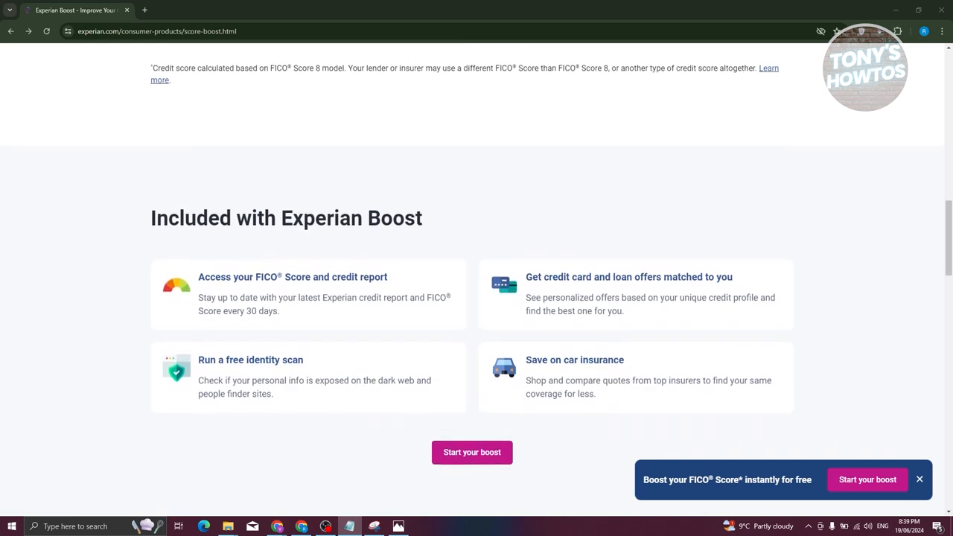
pyautogui.scroll(-3)
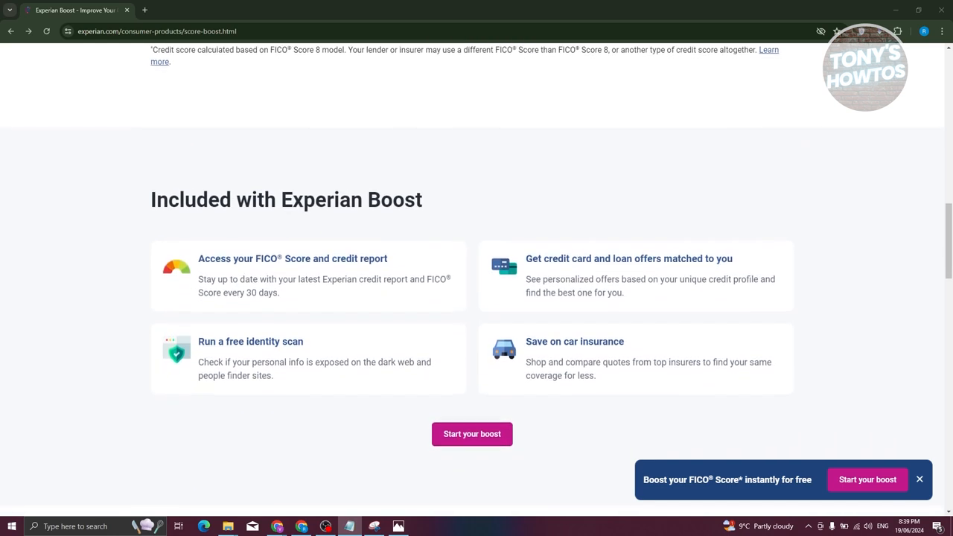
pyautogui.scroll(-3)
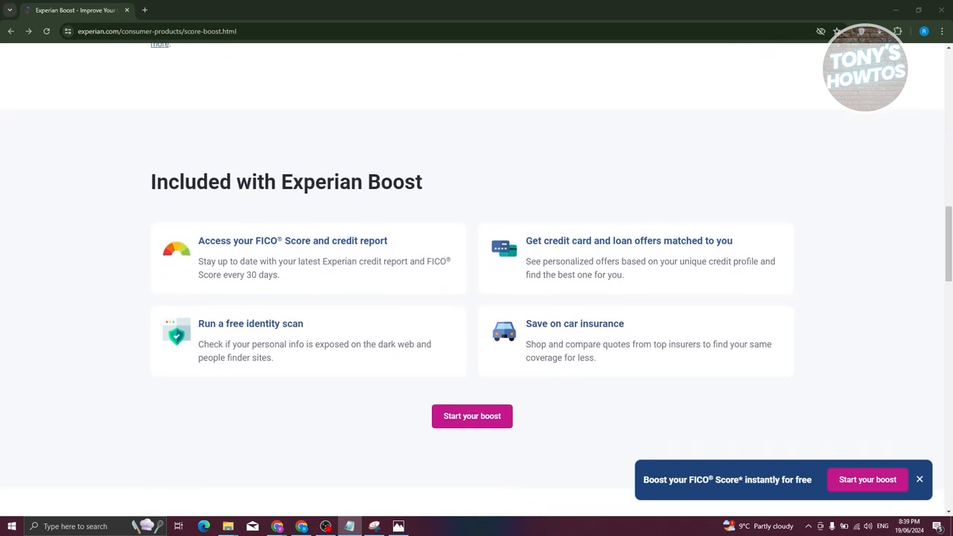
pyautogui.scroll(-3)
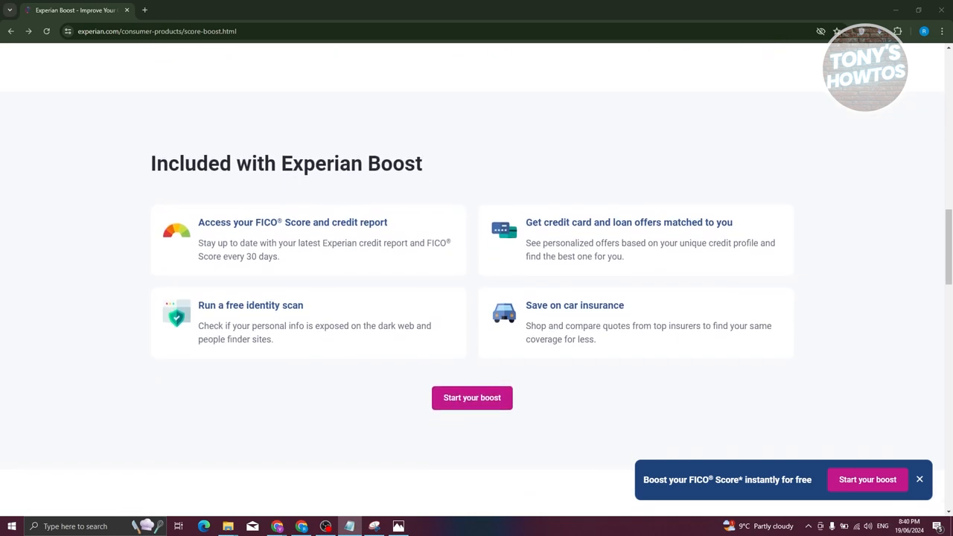
pyautogui.scroll(-3)
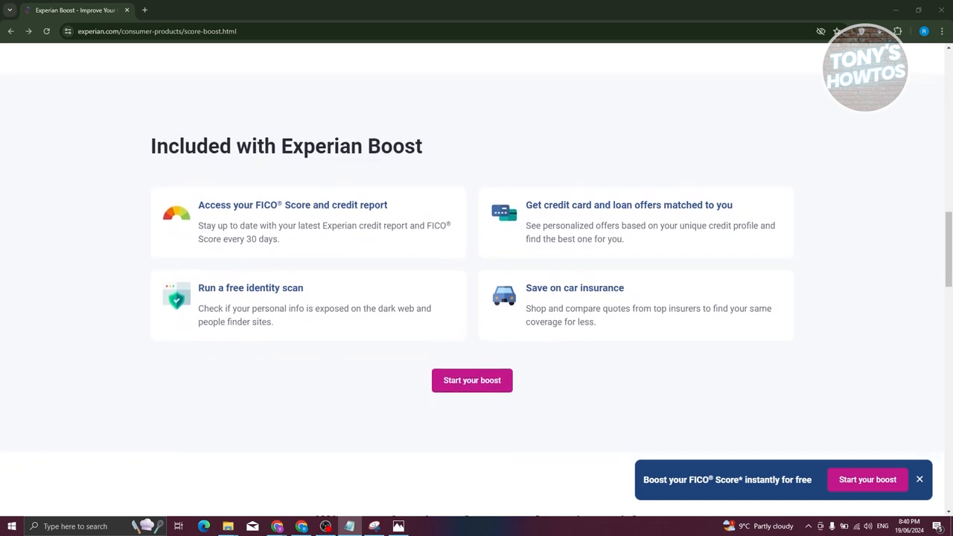
pyautogui.scroll(-3)
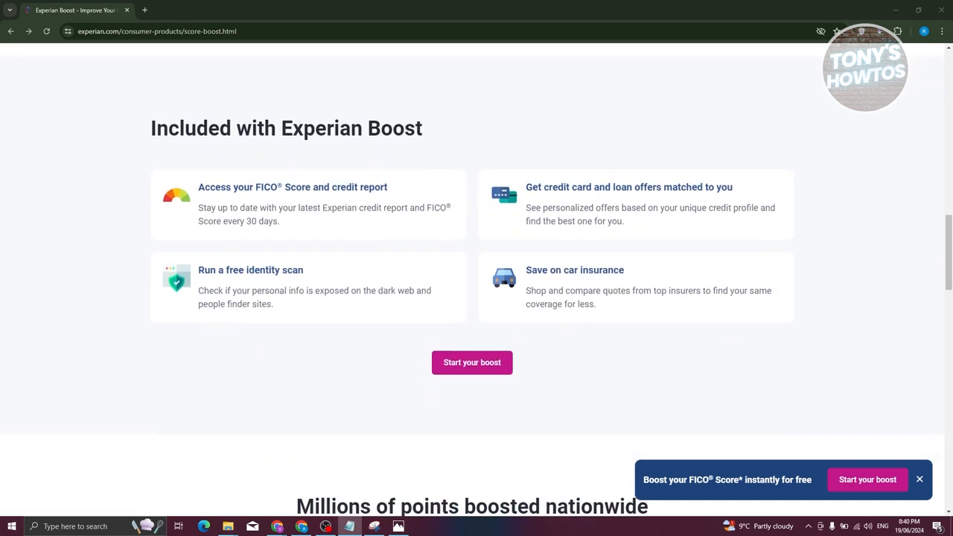
pyautogui.scroll(-3)
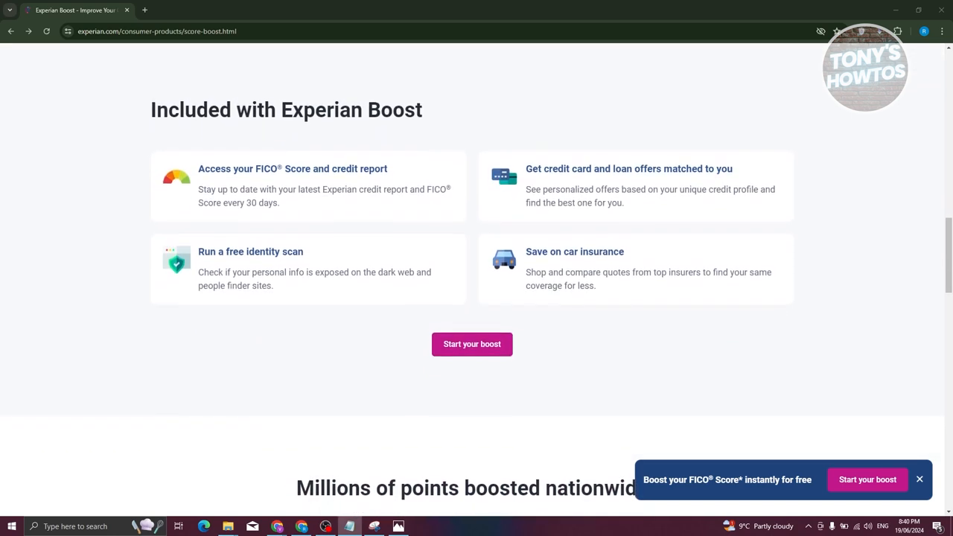
pyautogui.scroll(-3)
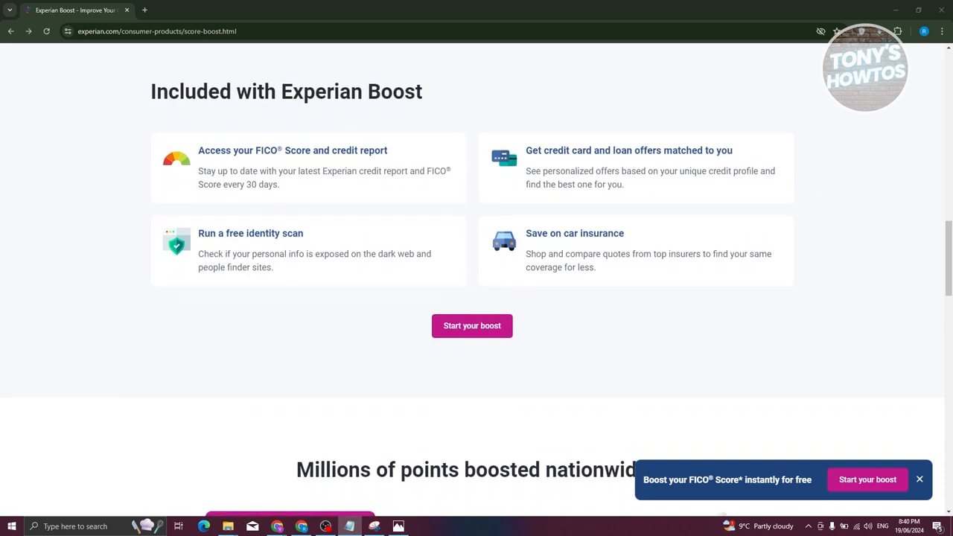
pyautogui.scroll(-3)
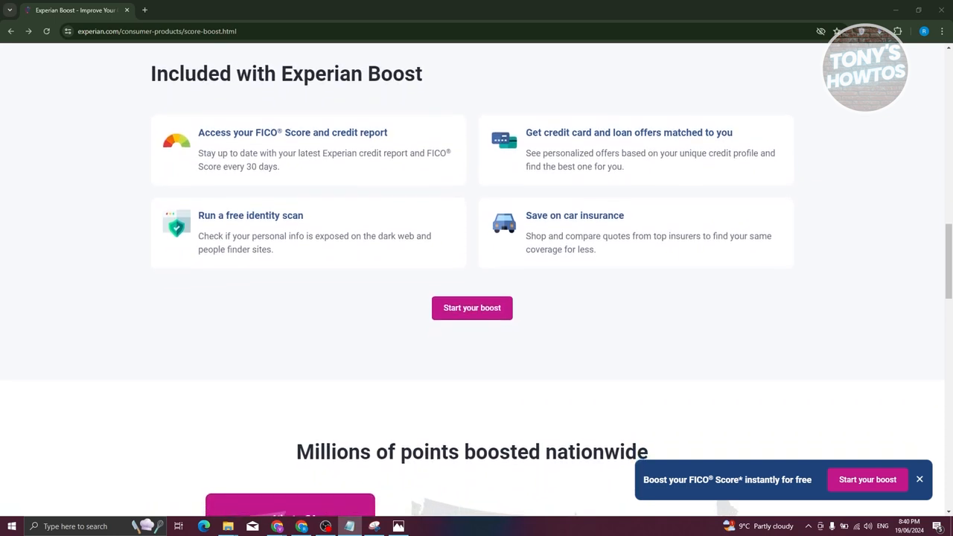
pyautogui.scroll(-3)
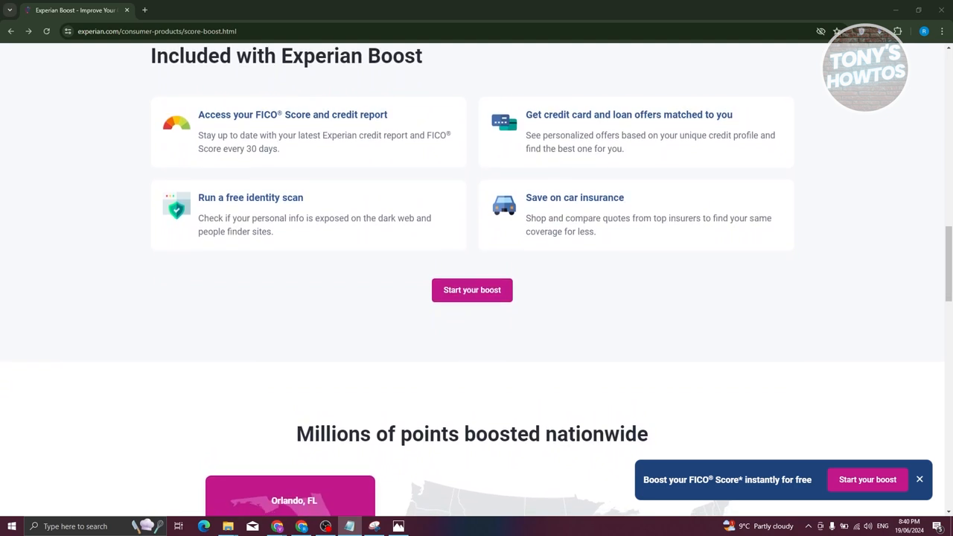
pyautogui.scroll(-3)
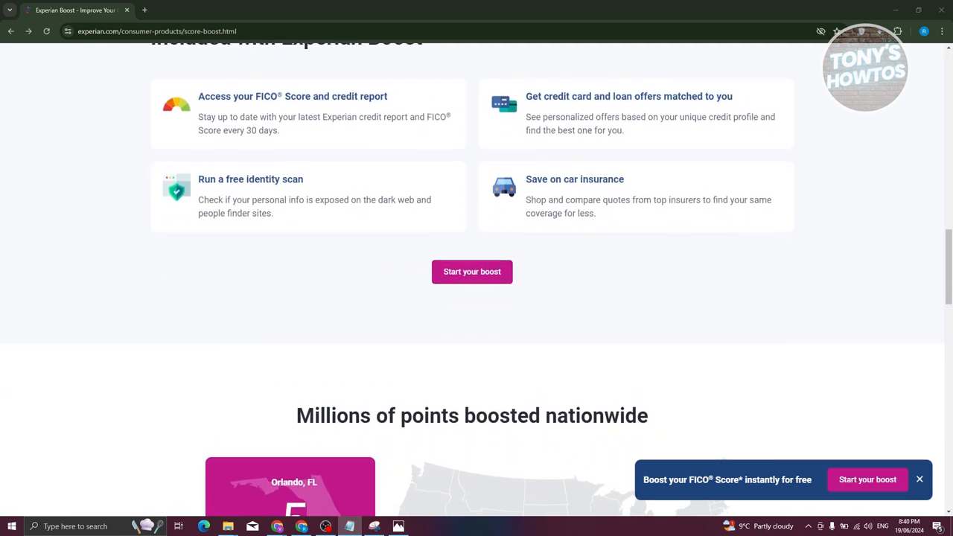
pyautogui.scroll(-3)
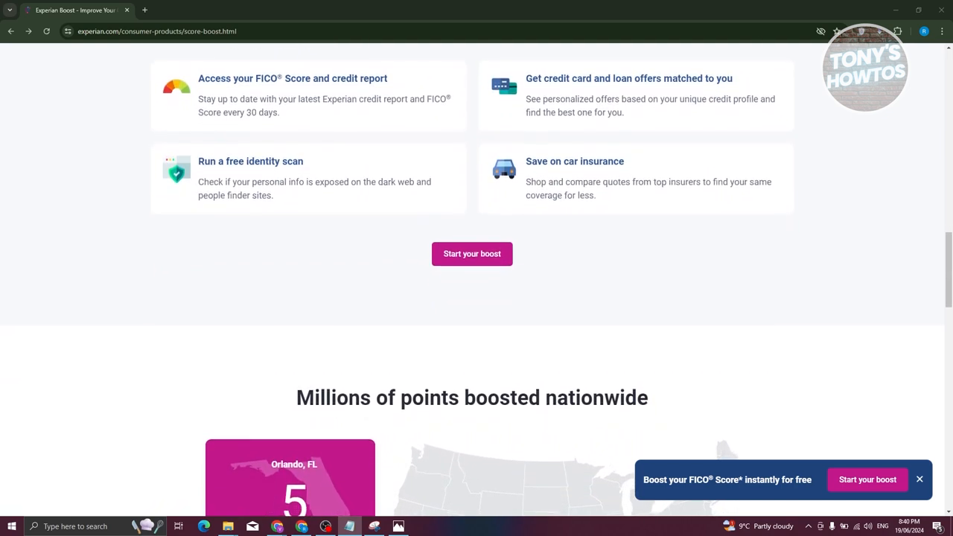
pyautogui.scroll(-3)
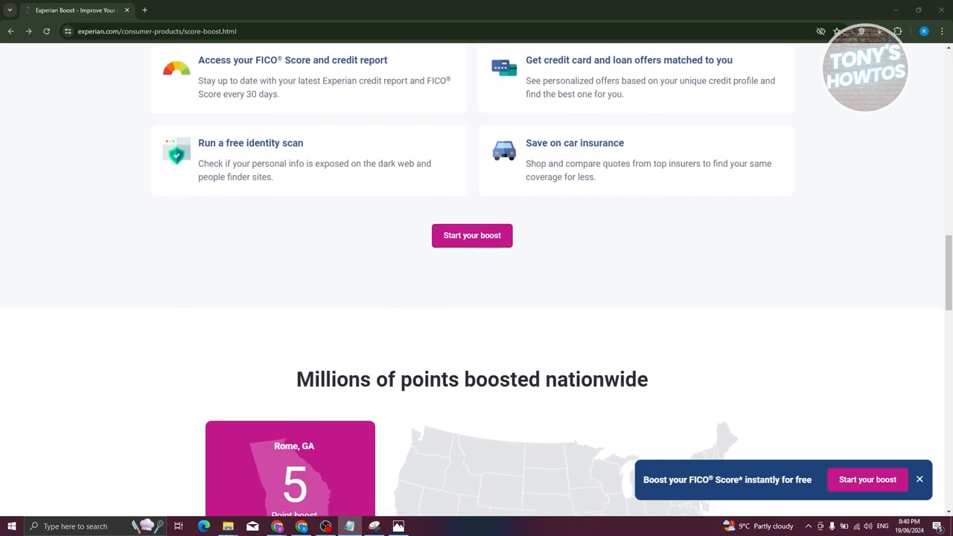
pyautogui.scroll(-3)
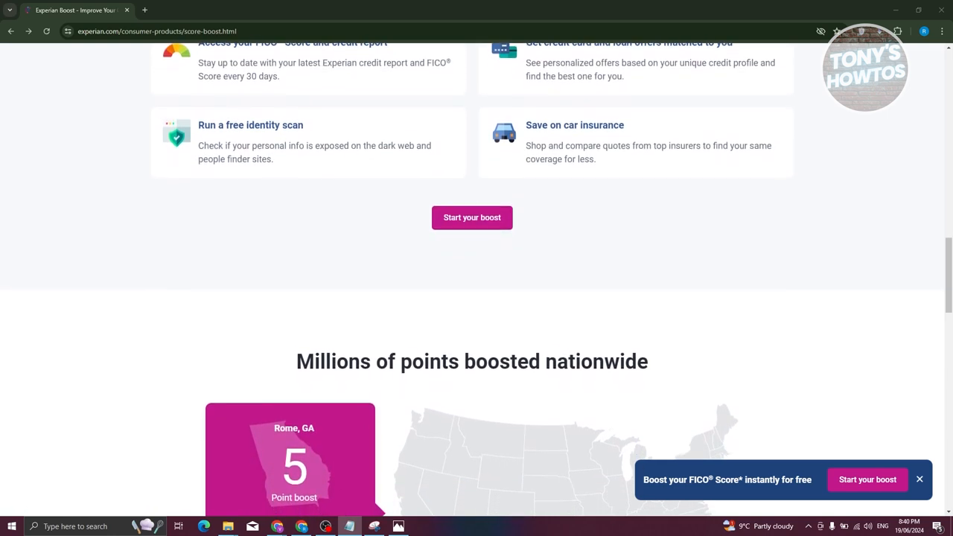
pyautogui.scroll(-3)
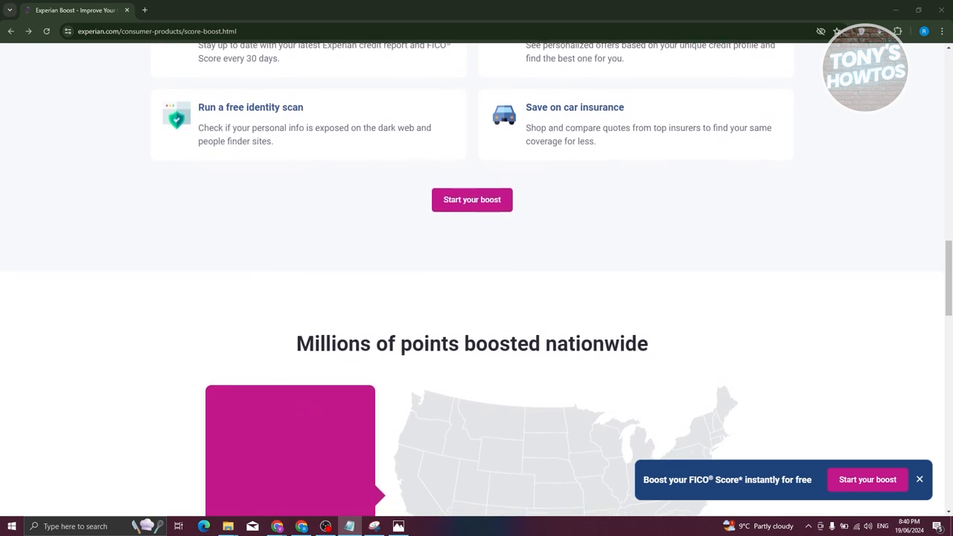
pyautogui.scroll(-3)
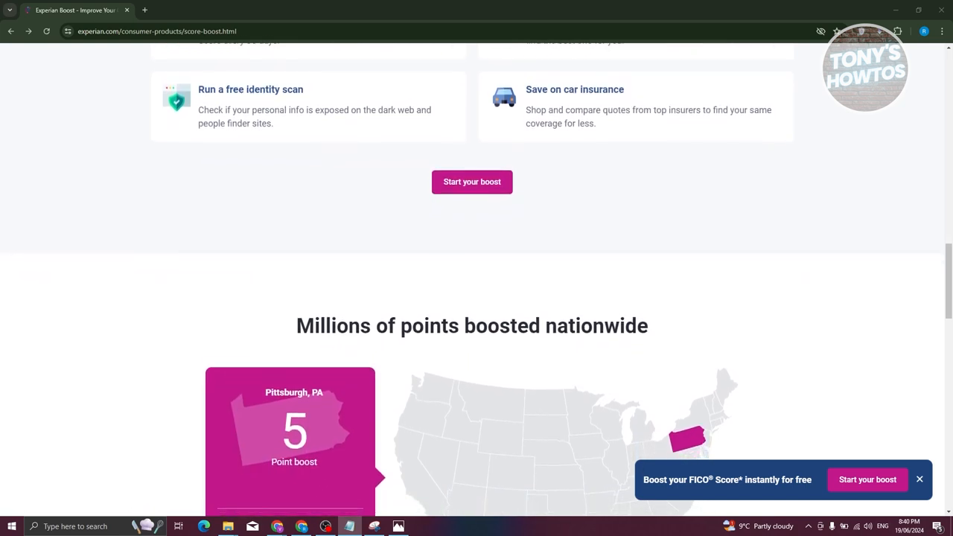
pyautogui.scroll(-3)
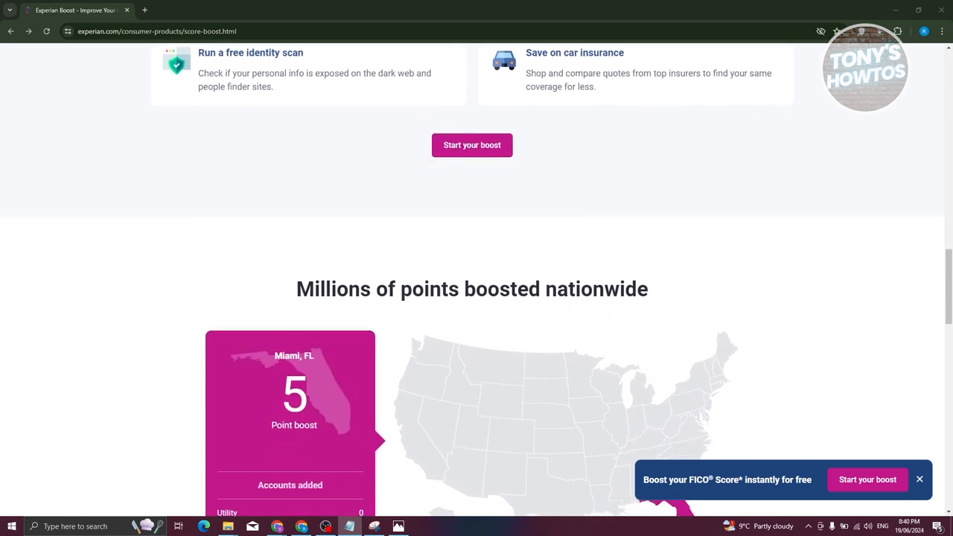
pyautogui.scroll(-3)
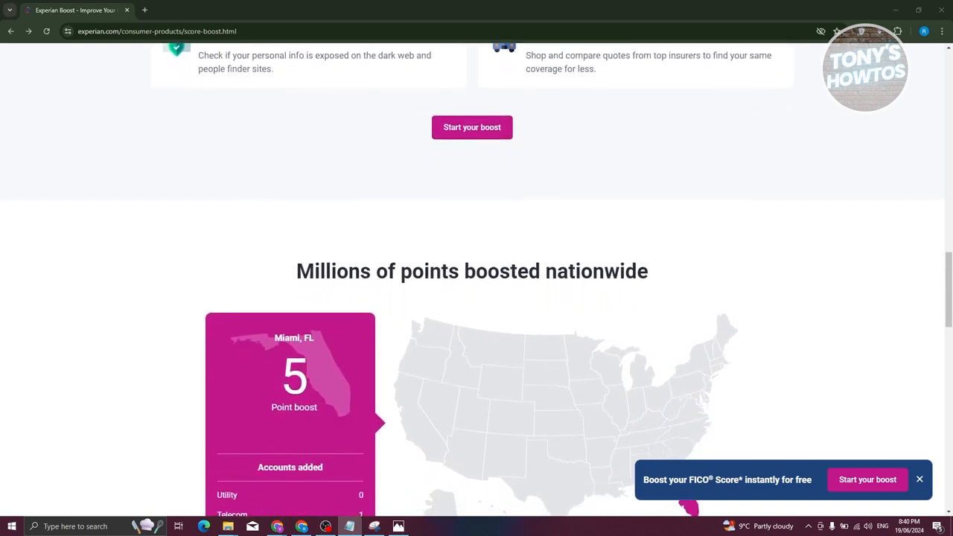
pyautogui.scroll(-3)
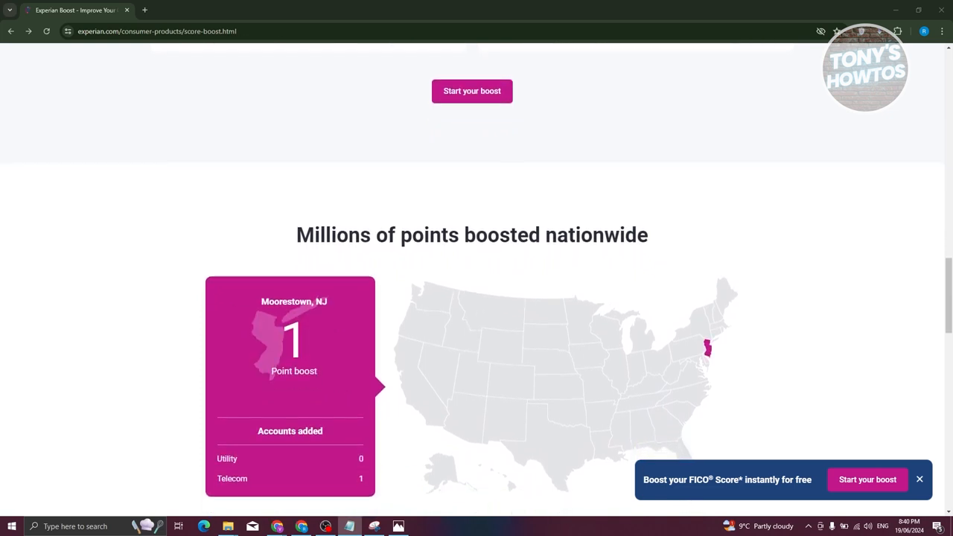
pyautogui.scroll(-3)
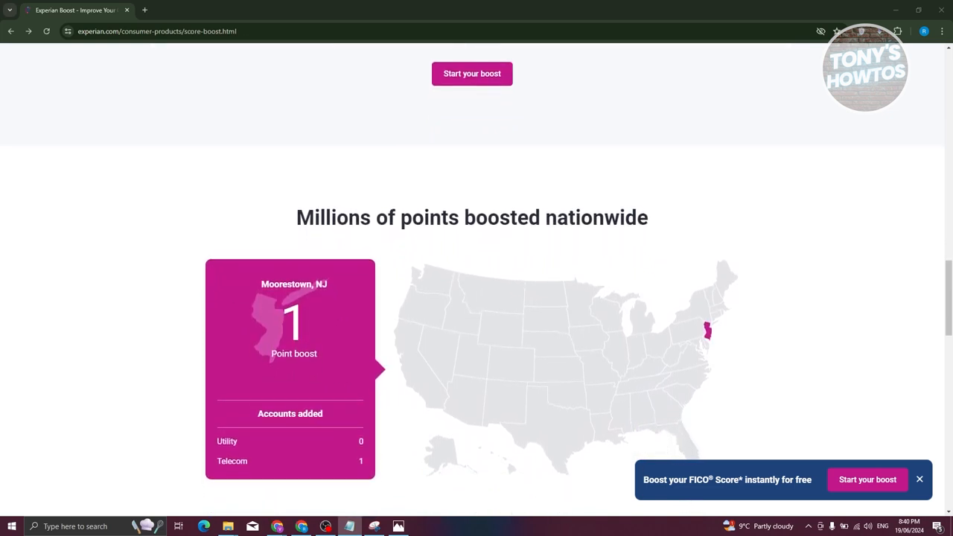
pyautogui.scroll(-3)
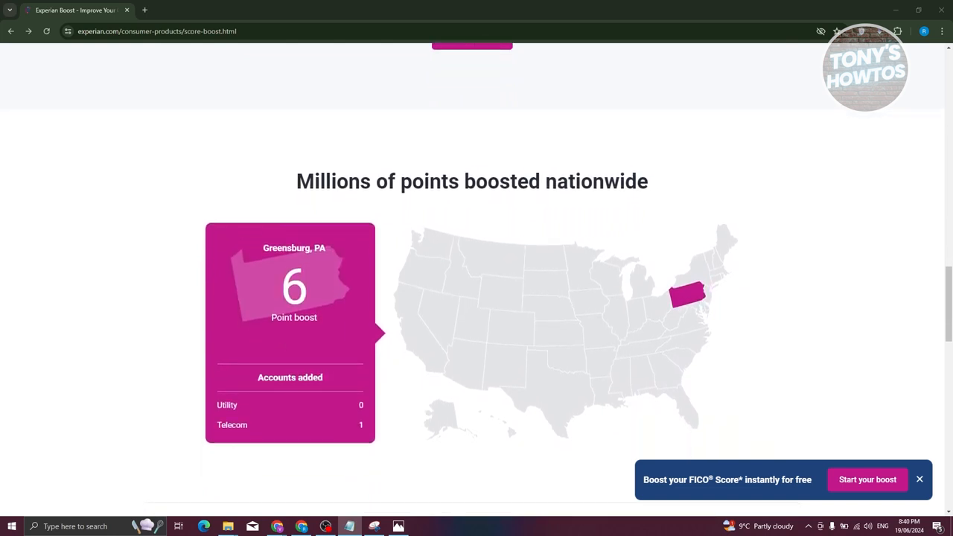
pyautogui.scroll(-3)
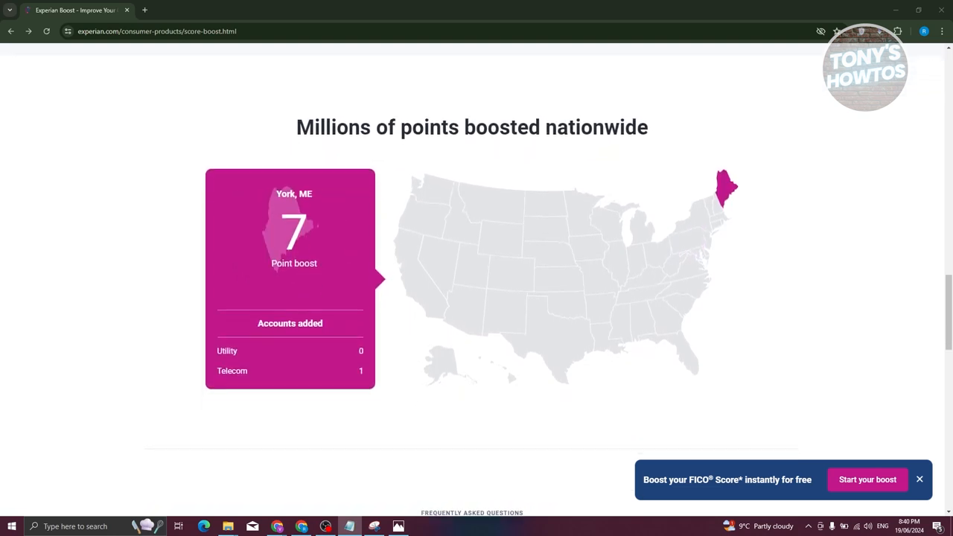
pyautogui.scroll(-3)
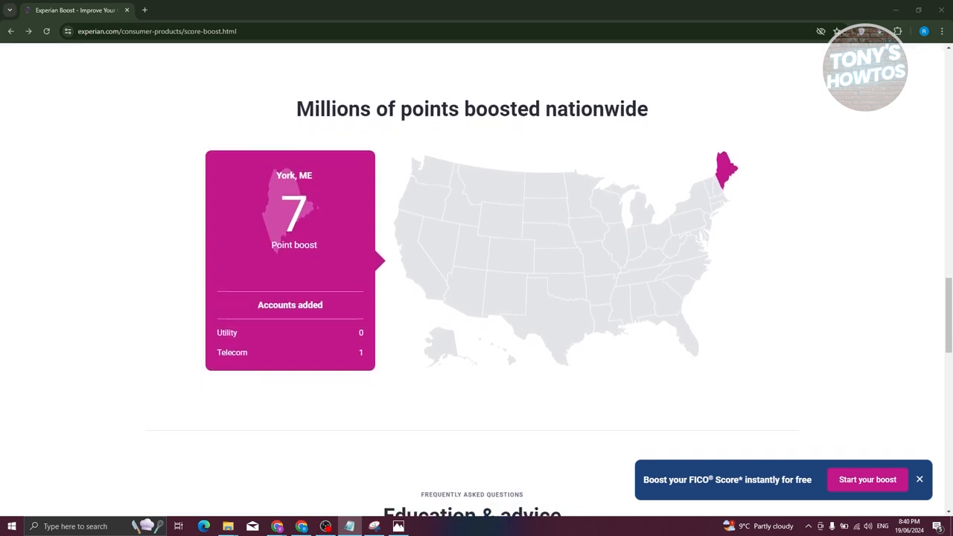